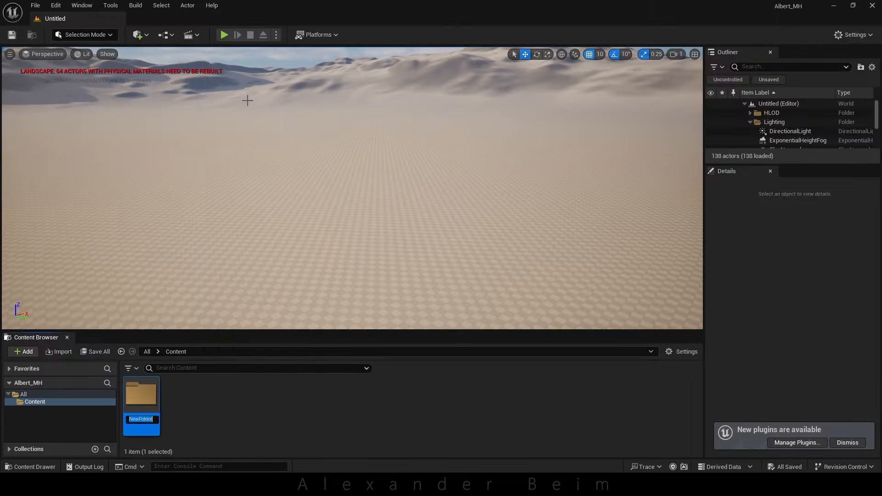
Import the eye and head textures and the head FBX with material import options into Albert_Default
{"action": "left_click", "coordinate": [59, 352]}
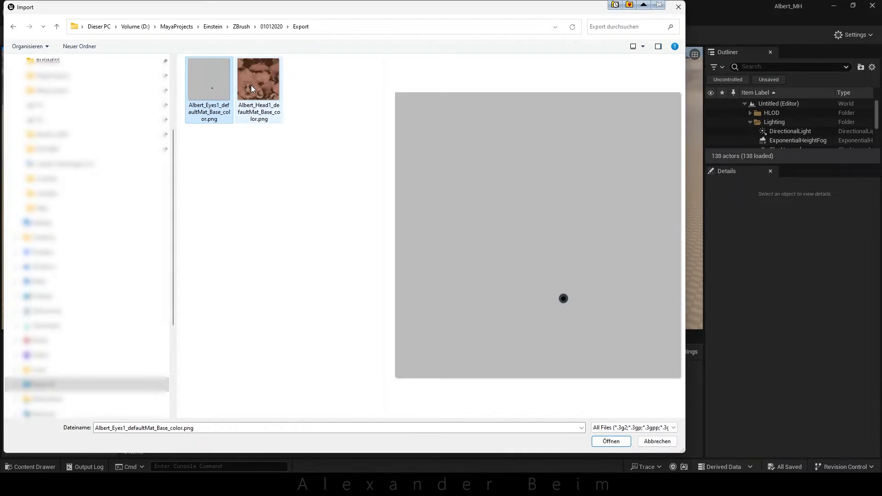
{"action": "left_click", "coordinate": [610, 441]}
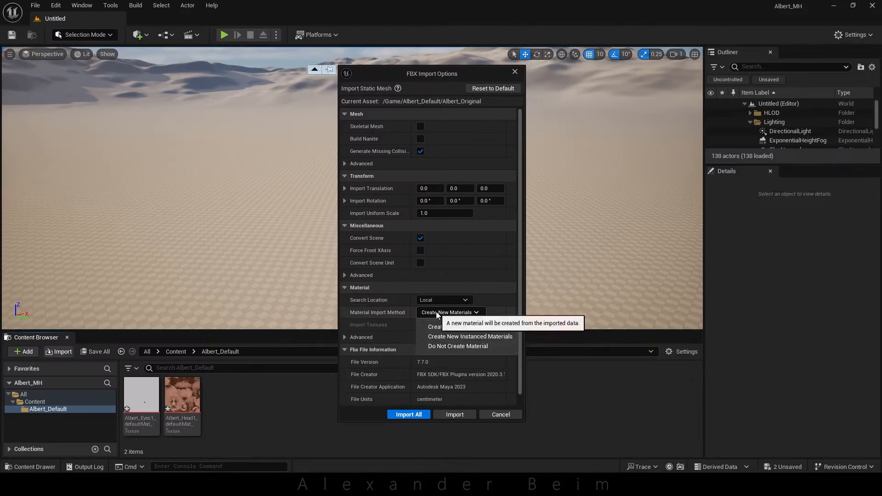
{"action": "left_click", "coordinate": [408, 414]}
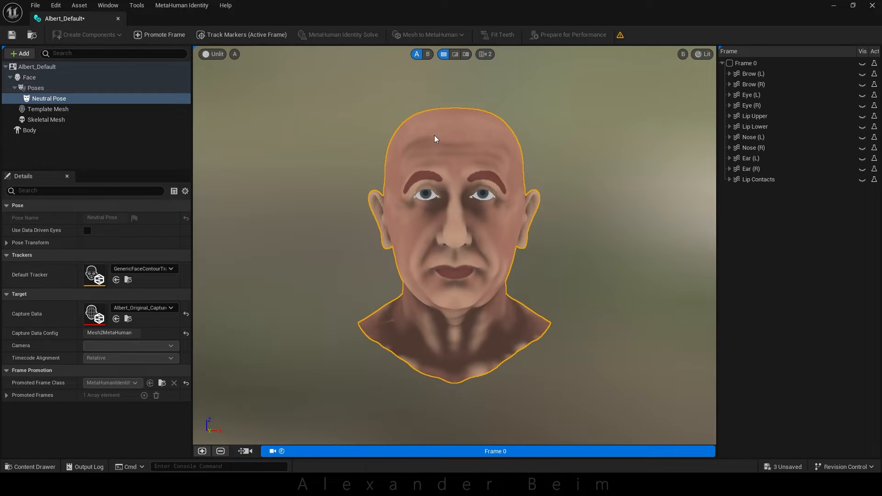
Track the facial markers on the promoted frame and check the view mix mode
{"action": "left_click", "coordinate": [454, 54]}
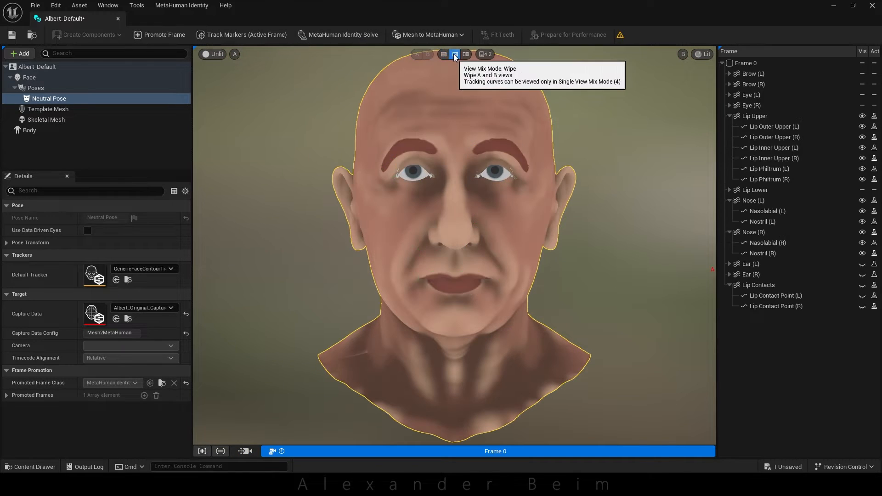
{"action": "left_click", "coordinate": [444, 54]}
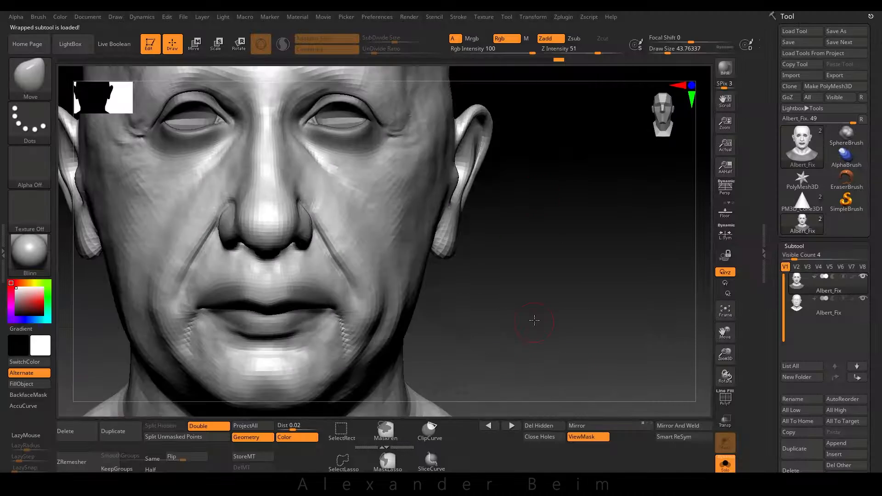
{"action": "left_click", "coordinate": [828, 304]}
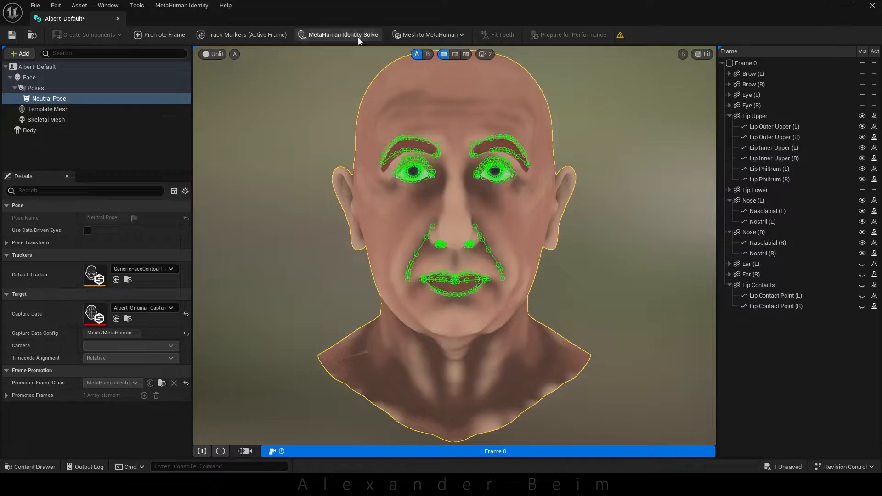
Run the identity solve and view the original head beside the fitted template in Wipe mode
{"action": "left_click", "coordinate": [338, 34]}
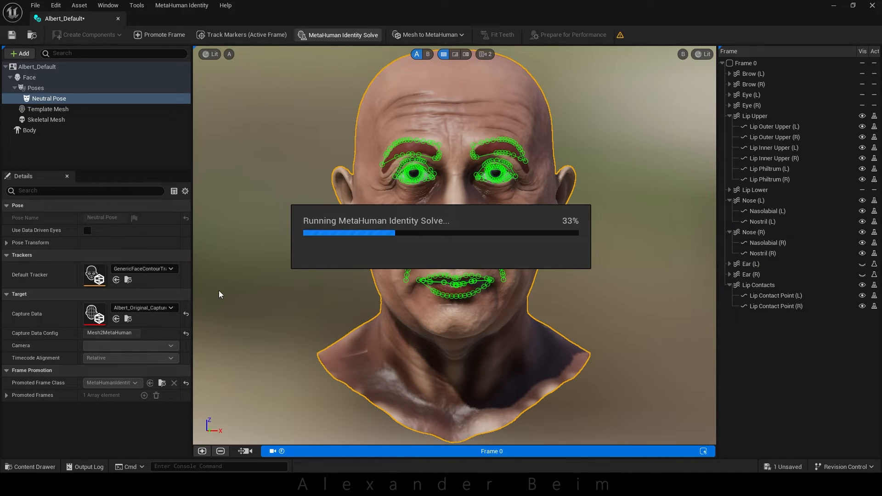
{"action": "mouse_move", "coordinate": [455, 54]}
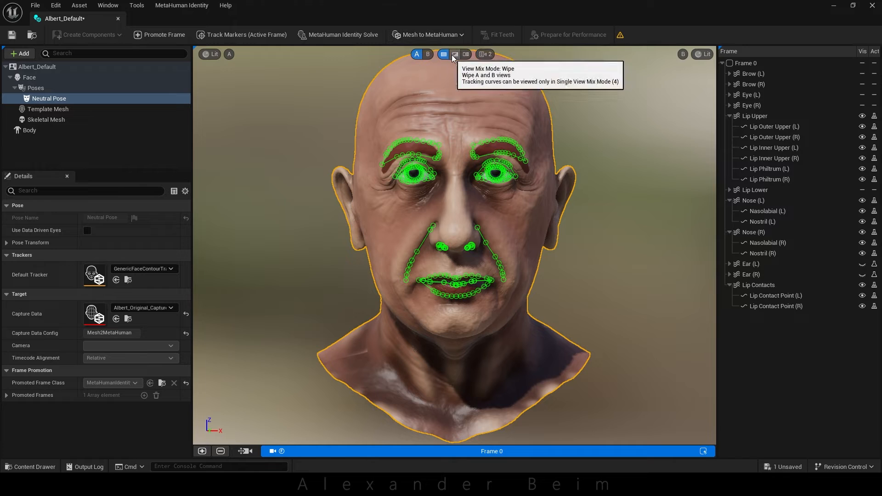
{"action": "left_click", "coordinate": [454, 54]}
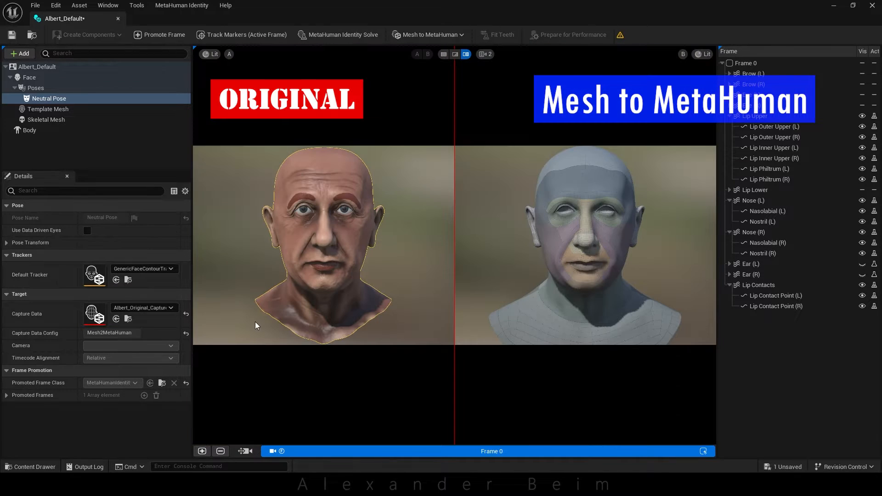
{"action": "scroll", "scroll_direction": "up", "scroll_amount": 3}
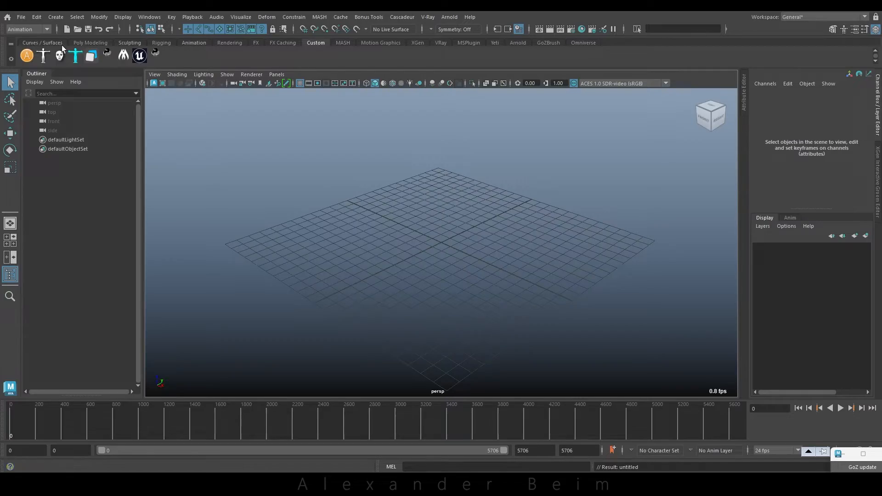
Load the MetaHuman head rig scene and inspect its joints and facial control board
{"action": "left_click", "coordinate": [149, 17]}
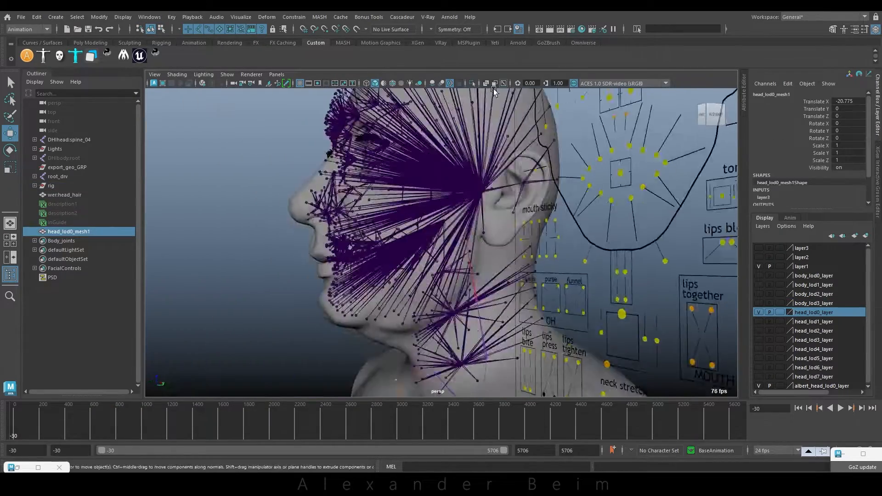
{"action": "left_click", "coordinate": [227, 74]}
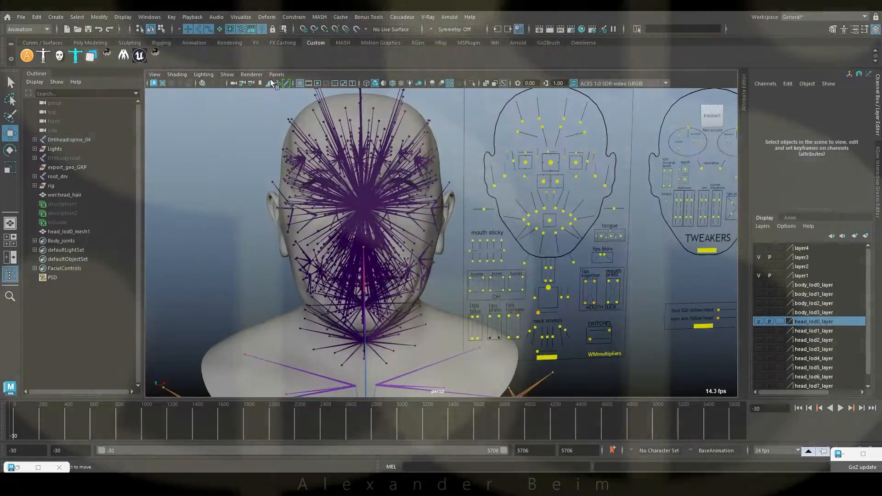
{"action": "left_click", "coordinate": [535, 322]}
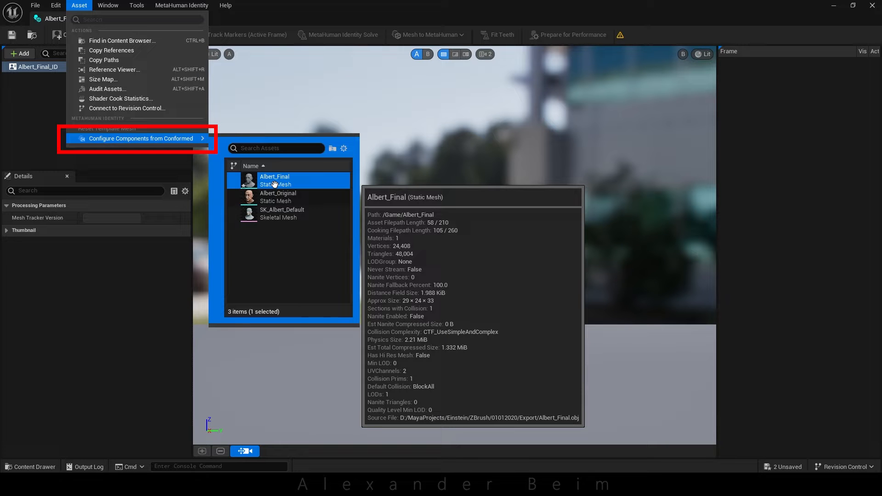
Configure the Albert_Final_ID components from the conformed Albert_Final static mesh
{"action": "left_click", "coordinate": [142, 139]}
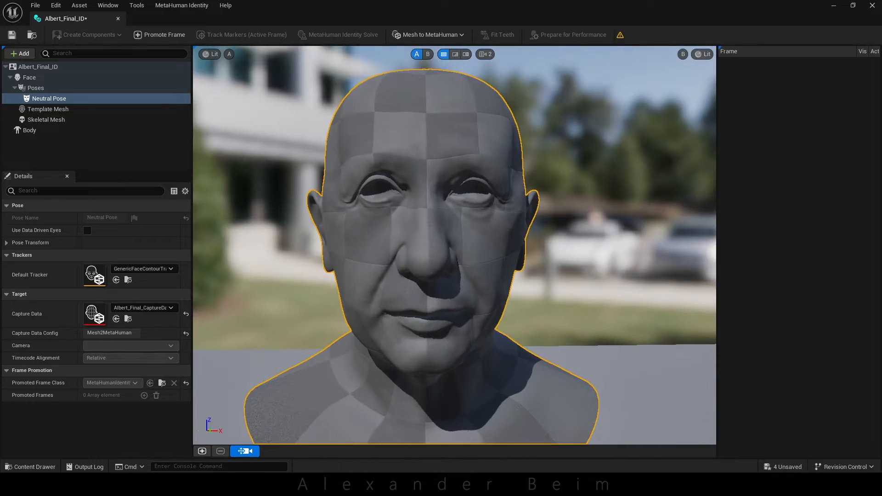
{"action": "left_click", "coordinate": [429, 34]}
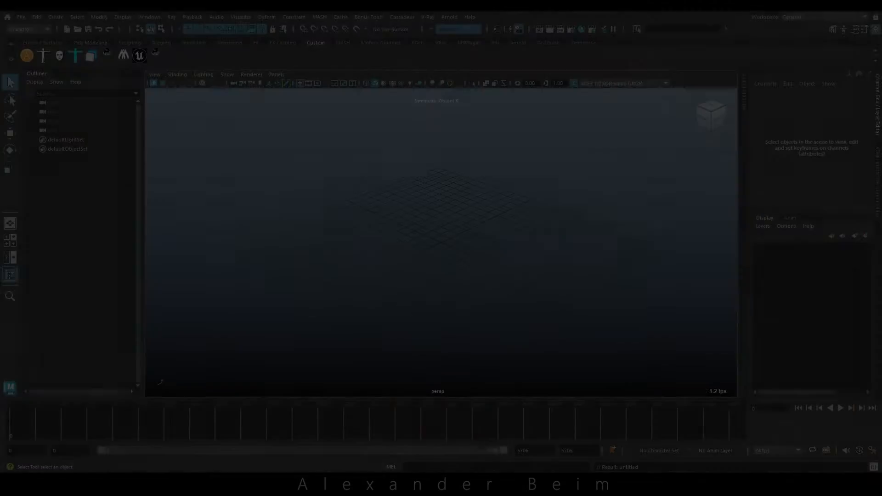
Reopen the head scene without saving and export head_lod0_mesh as Test_Conformed.obj, overwriting the desktop file
{"action": "left_click", "coordinate": [21, 17]}
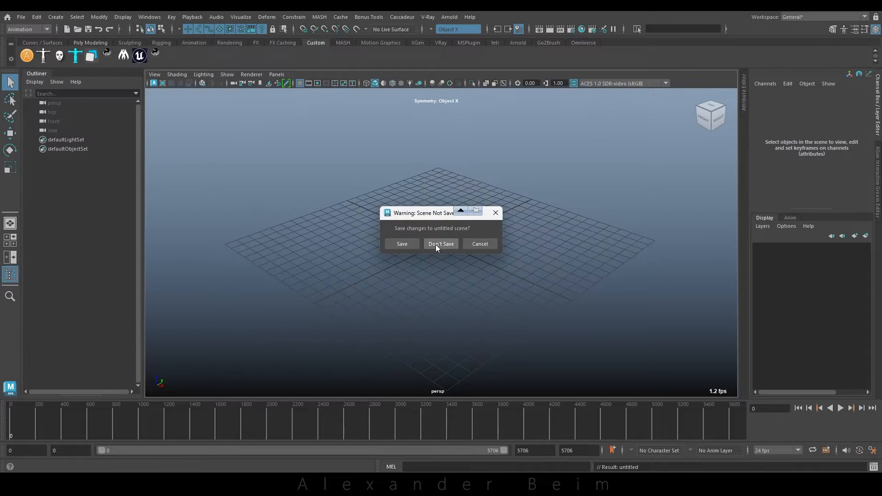
{"action": "left_click", "coordinate": [440, 244]}
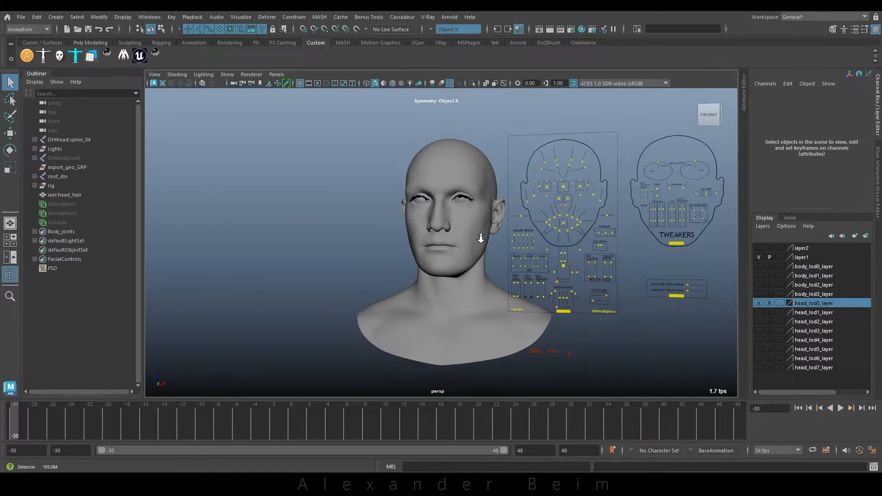
{"action": "scroll", "scroll_direction": "down", "scroll_amount": 3}
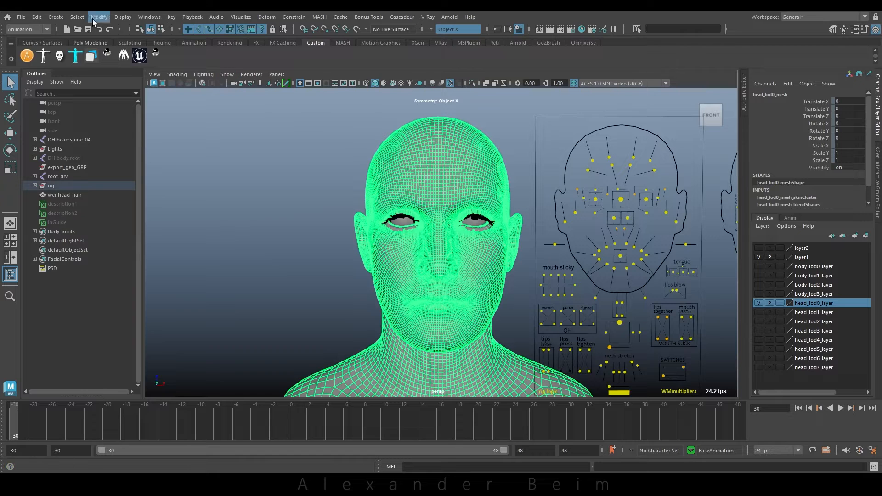
{"action": "left_click", "coordinate": [763, 420]}
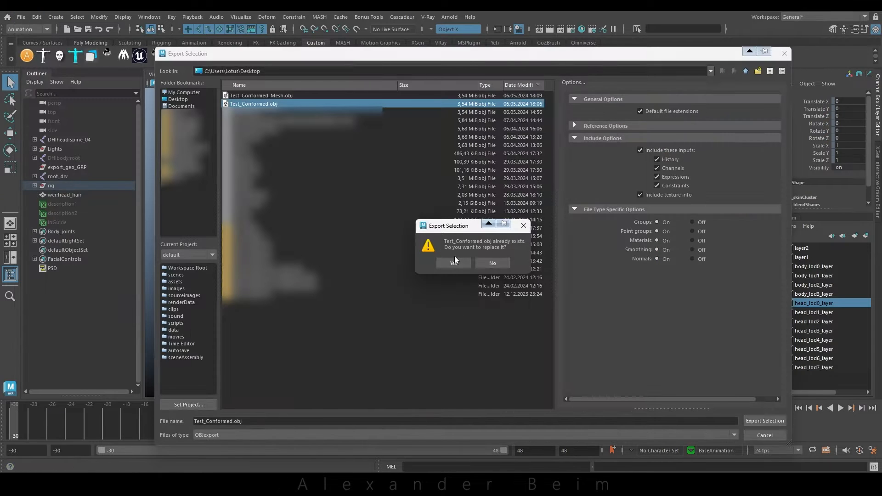
{"action": "left_click", "coordinate": [453, 263]}
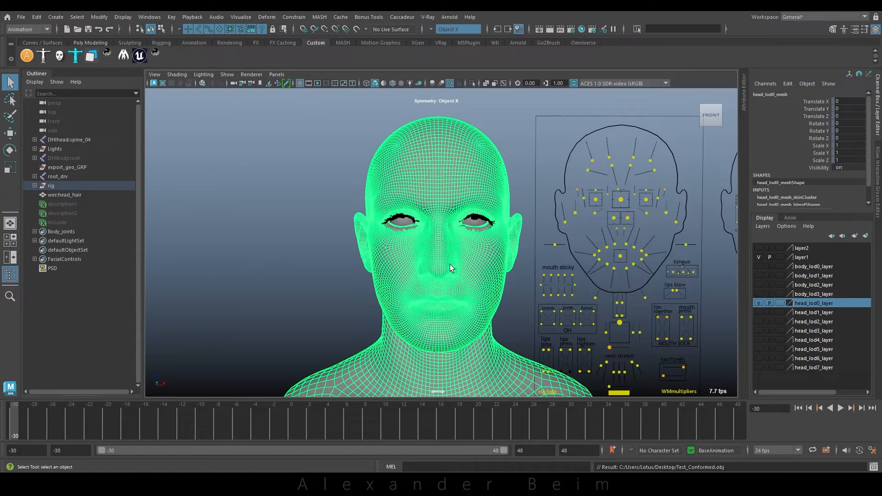
{"action": "mouse_move", "coordinate": [210, 396]}
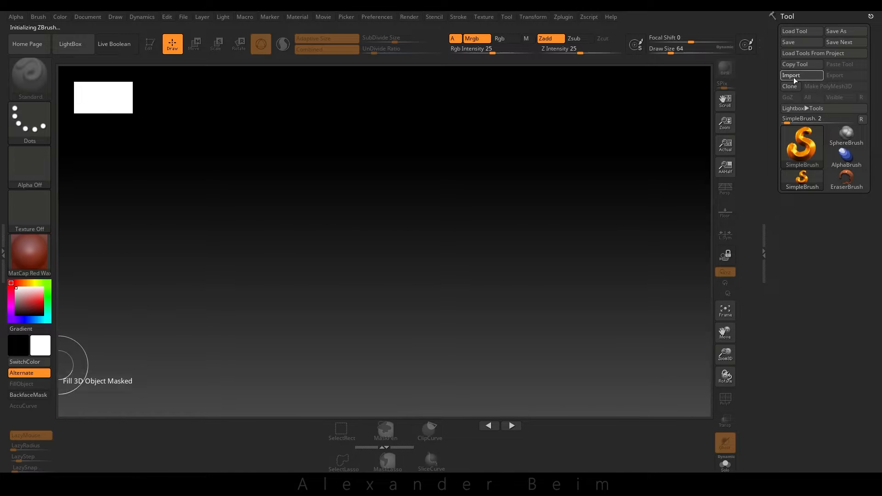
Import Test_Conformed.obj as a new ZBrush tool
{"action": "left_click", "coordinate": [790, 75]}
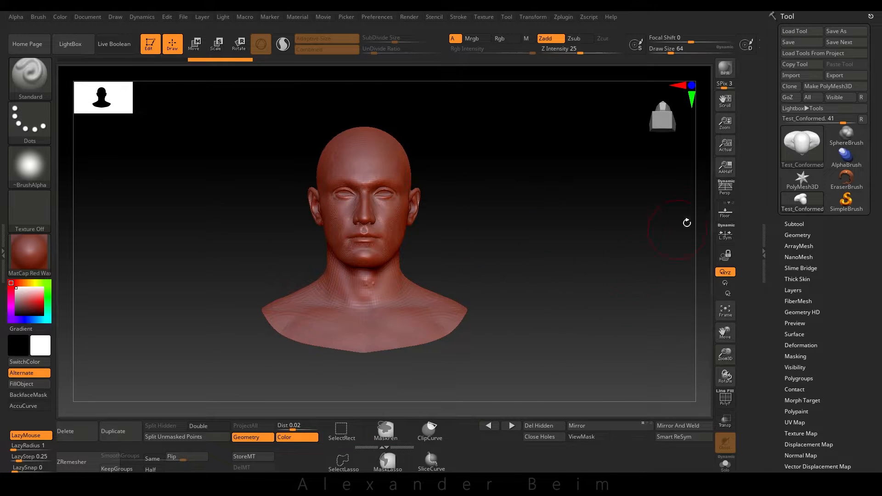
{"action": "mouse_move", "coordinate": [376, 179]}
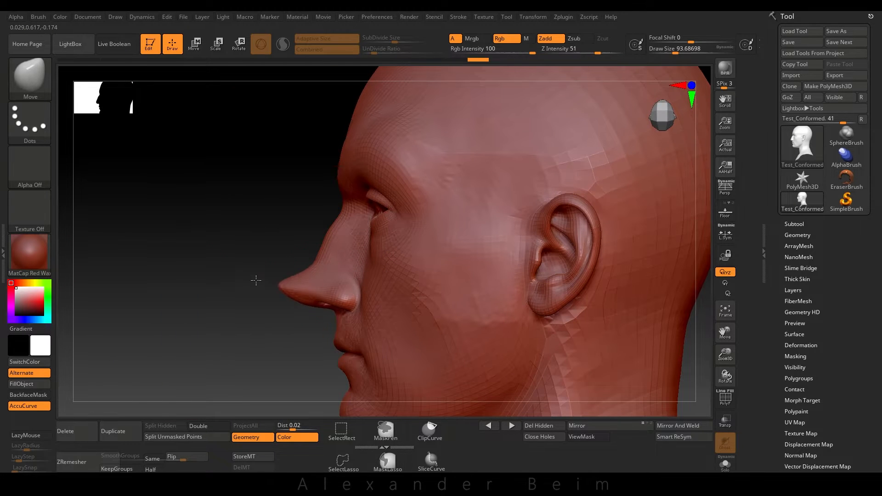
{"action": "left_click", "coordinate": [22, 405]}
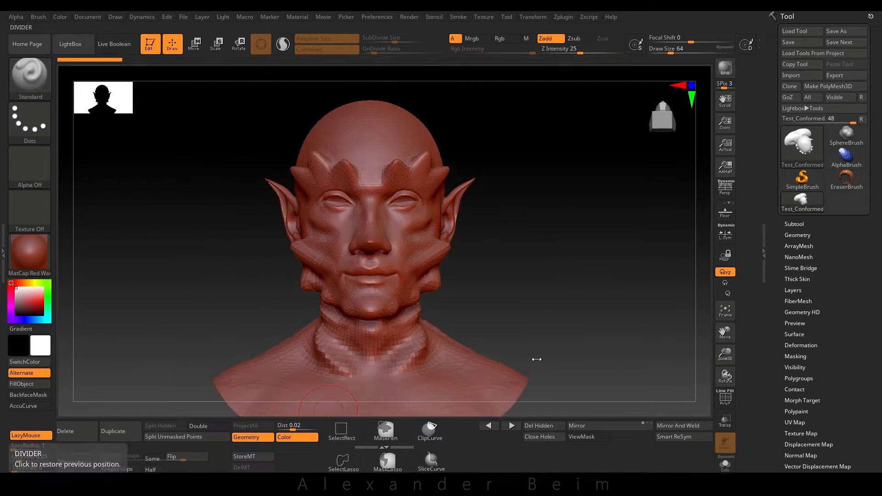
Carve eye and brow-spike creases with DamStandard, then drop the head to SDiv 1
{"action": "left_click", "coordinate": [28, 77]}
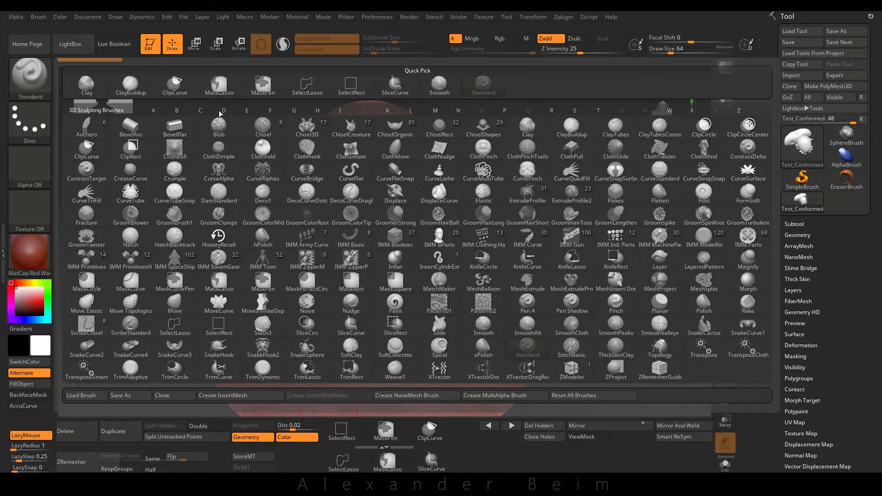
{"action": "left_click", "coordinate": [219, 200]}
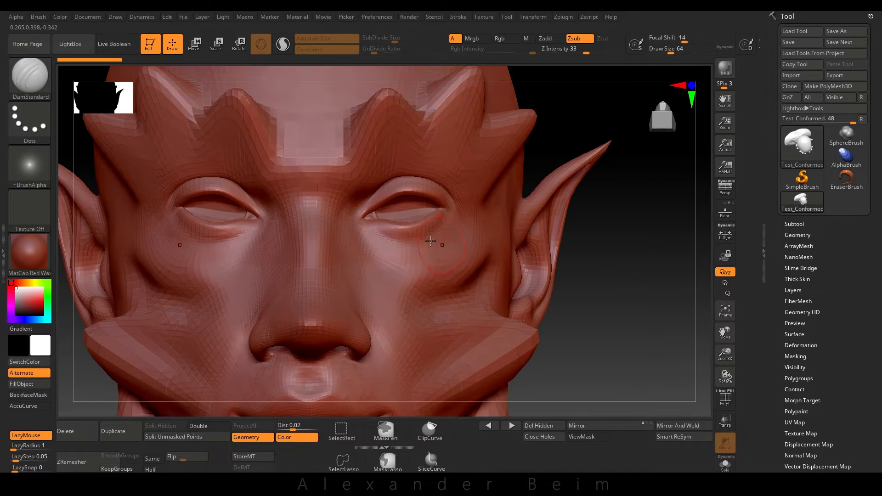
{"action": "left_click", "coordinate": [797, 235]}
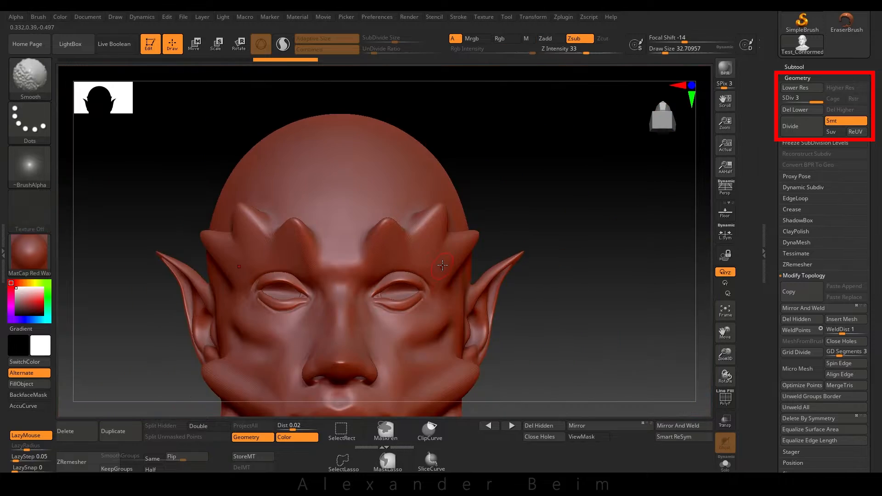
{"action": "left_click", "coordinate": [795, 87]}
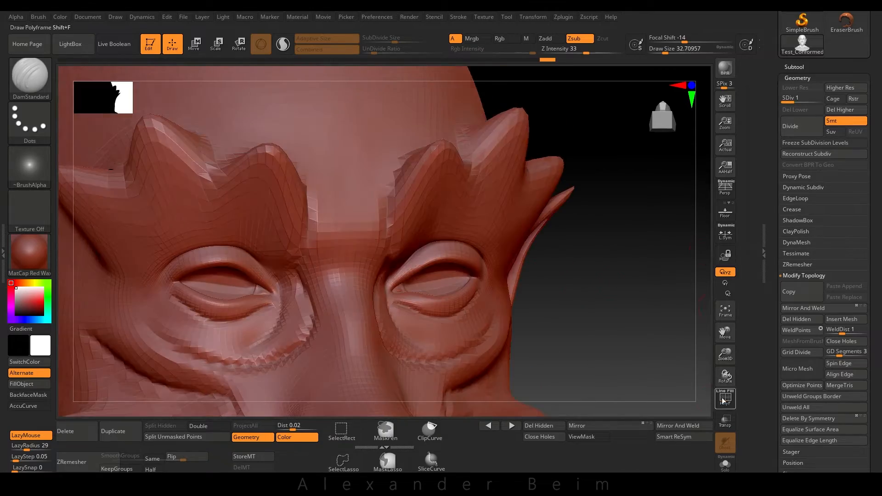
Trim the curved strips with SelectLasso and move them onto the cheeks of the head
{"action": "left_click", "coordinate": [725, 398]}
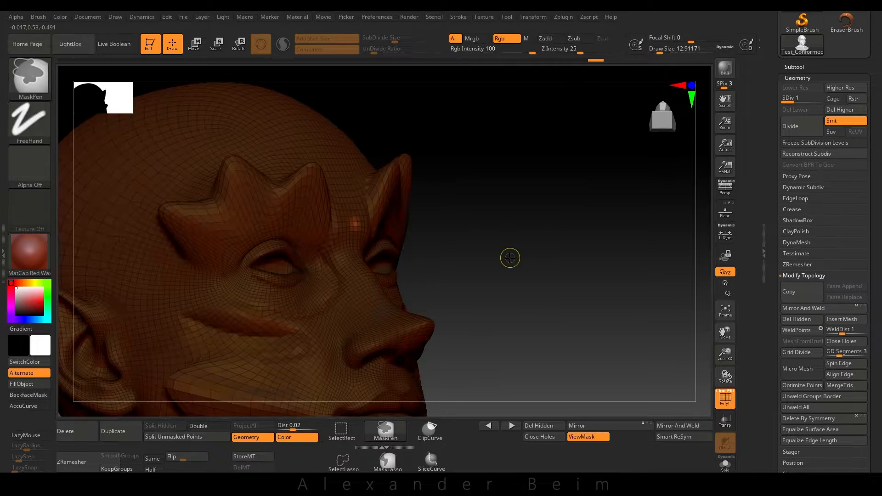
{"action": "left_click", "coordinate": [194, 44]}
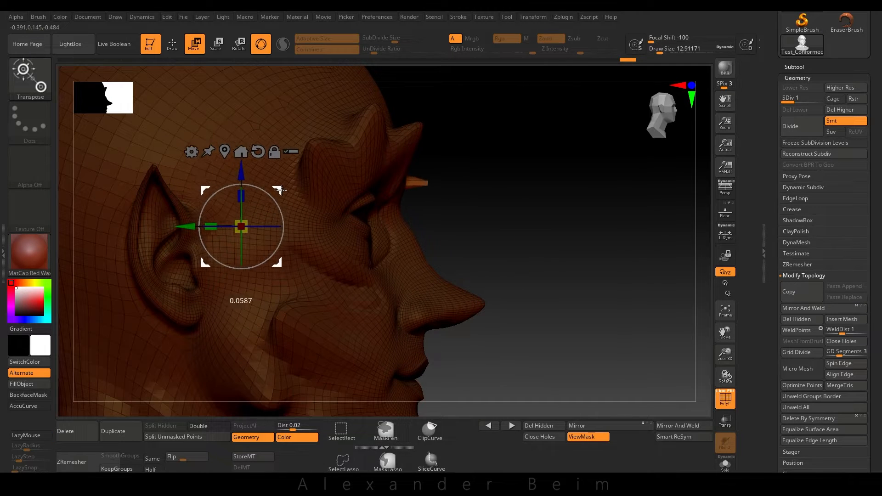
{"action": "left_click", "coordinate": [172, 44]}
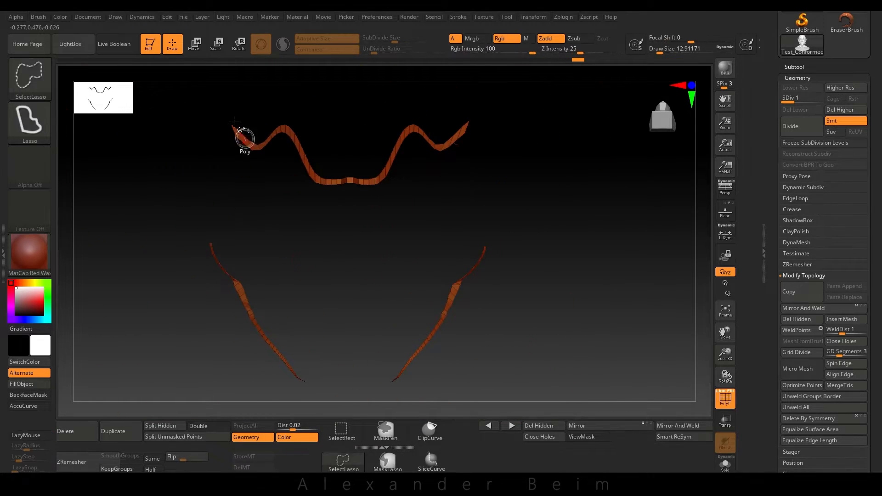
{"action": "left_click", "coordinate": [194, 44]}
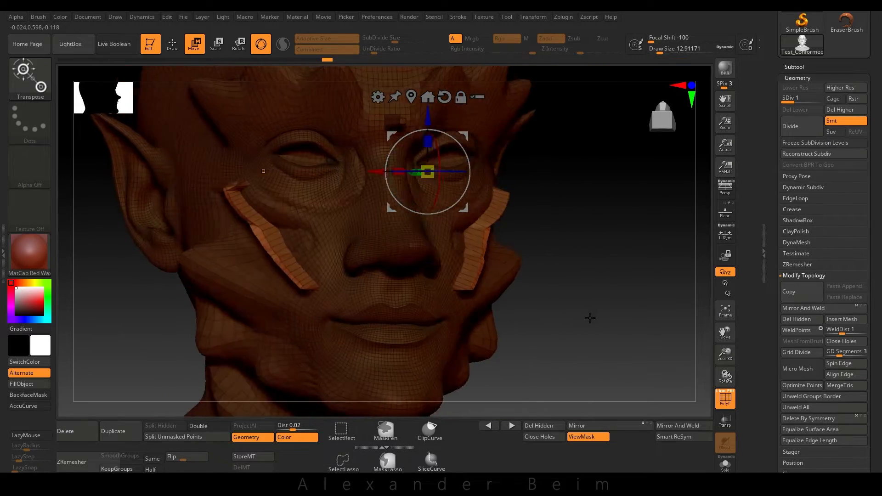
{"action": "left_click", "coordinate": [172, 44]}
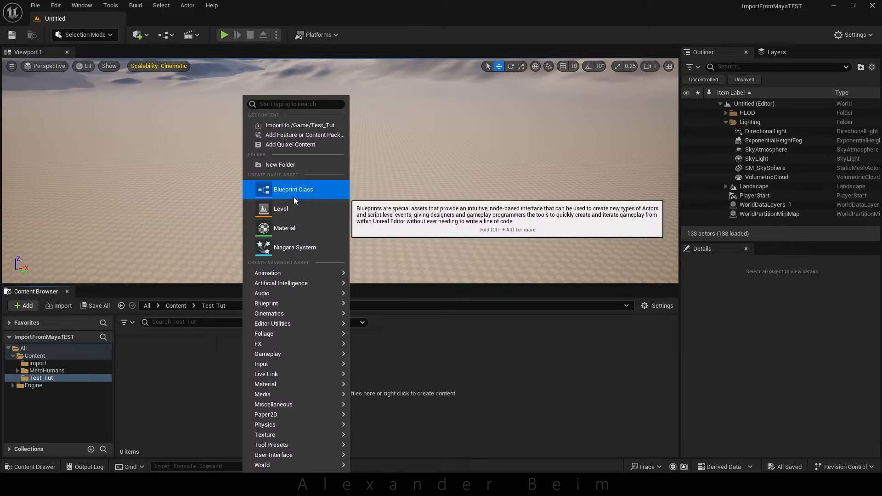
Create a Test_Comformed folder inside Test_Tut
{"action": "left_click", "coordinate": [280, 164]}
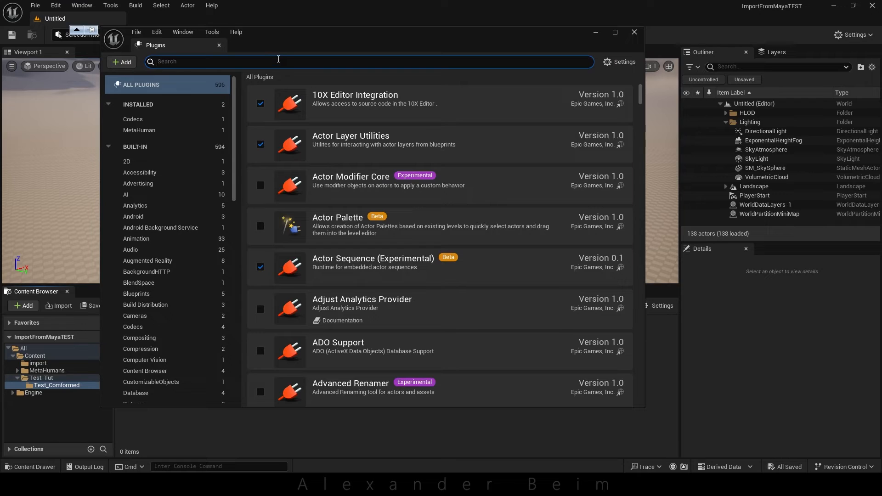
Find the MetaHuman plugin by searching 'meta', enable it past the experimental warning and restart the editor
{"action": "type", "text": "meta"}
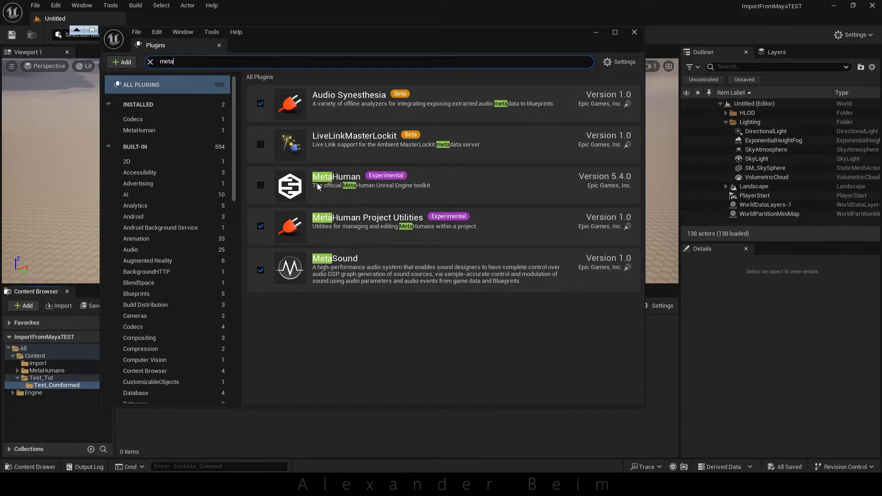
{"action": "left_click", "coordinate": [260, 185]}
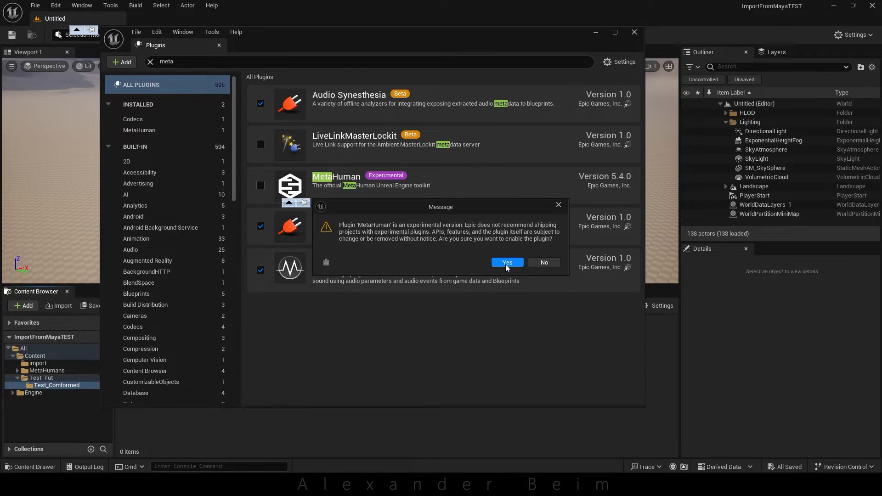
{"action": "left_click", "coordinate": [506, 261]}
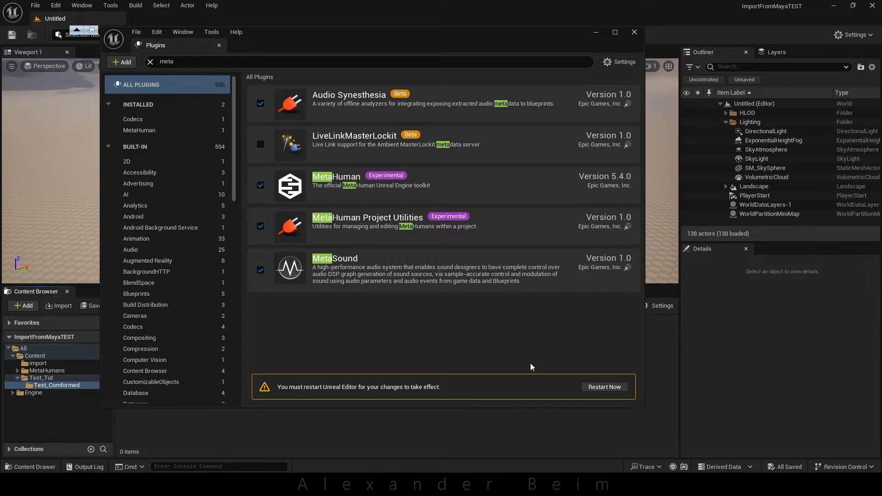
{"action": "left_click", "coordinate": [603, 386]}
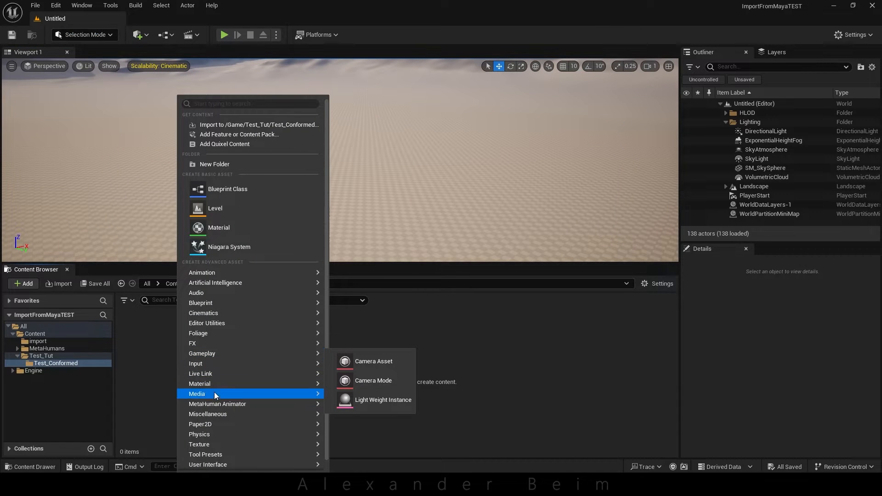
{"action": "mouse_move", "coordinate": [217, 403]}
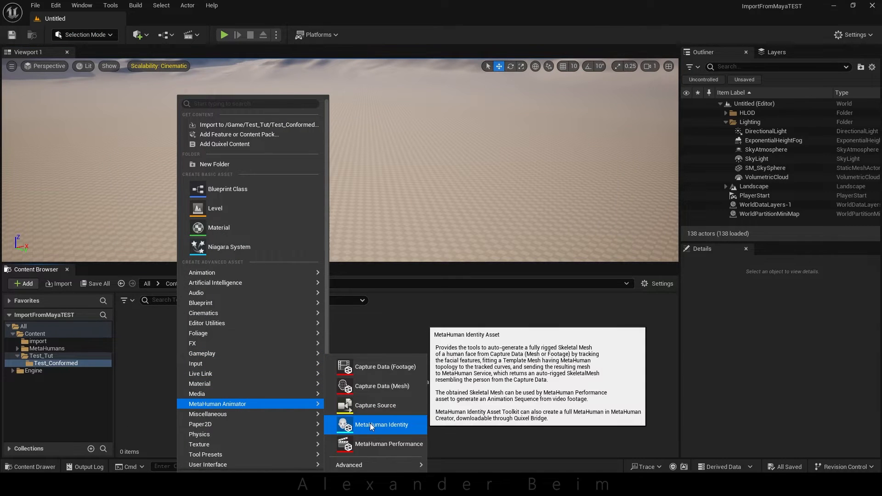
Create a new MetaHuman Identity asset in the Test_Conformed folder
{"action": "left_click", "coordinate": [381, 425]}
{"action": "type", "text": "rm_ED_2"}
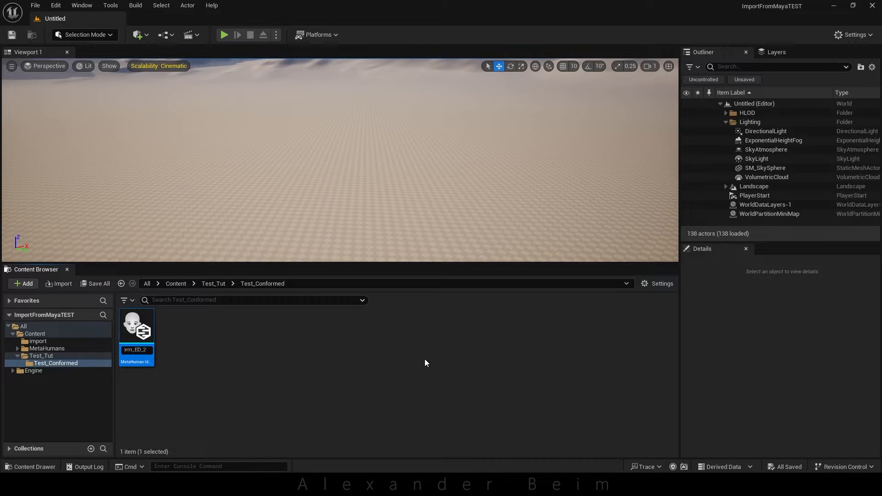
Import Test_Conformed_1.obj, adjusting the Import Materials option in the Interchange dialog
{"action": "left_click", "coordinate": [59, 284]}
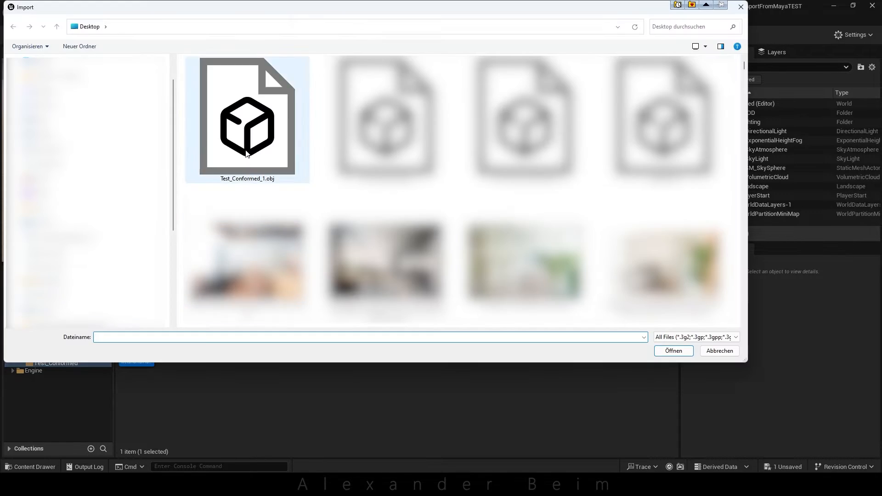
{"action": "left_click", "coordinate": [672, 350]}
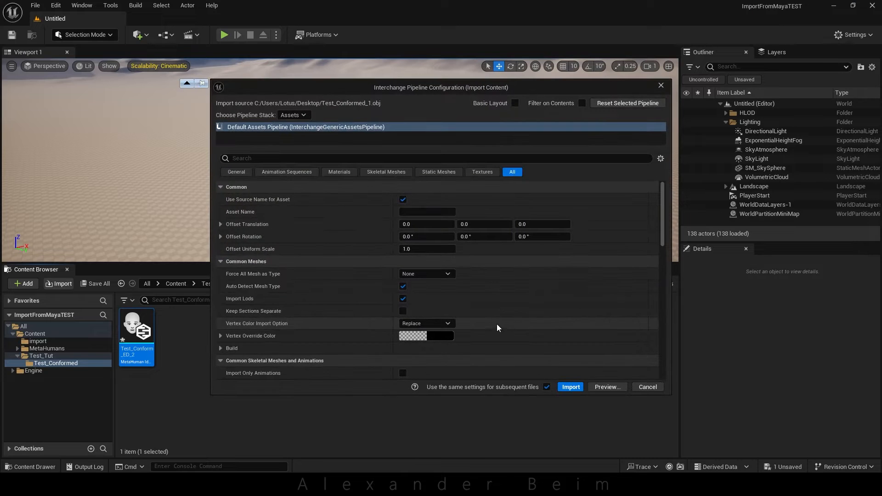
{"action": "scroll", "scroll_direction": "down", "scroll_amount": 3}
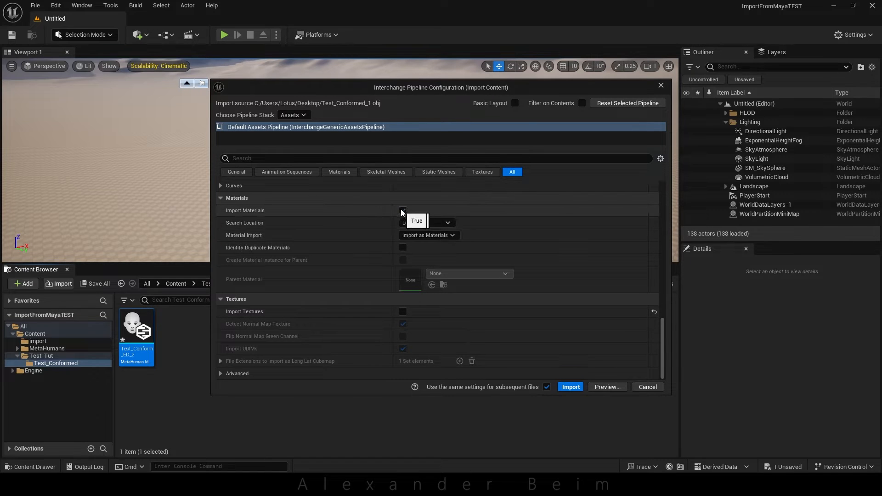
{"action": "left_click", "coordinate": [570, 386]}
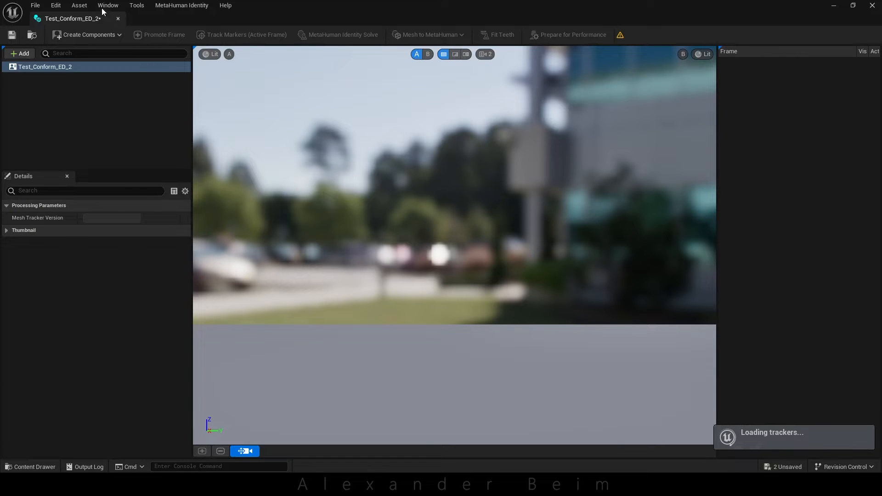
Configure the identity's face components from the conformed Test_Conformed_1 mesh, found by searching 'test'
{"action": "left_click", "coordinate": [79, 6]}
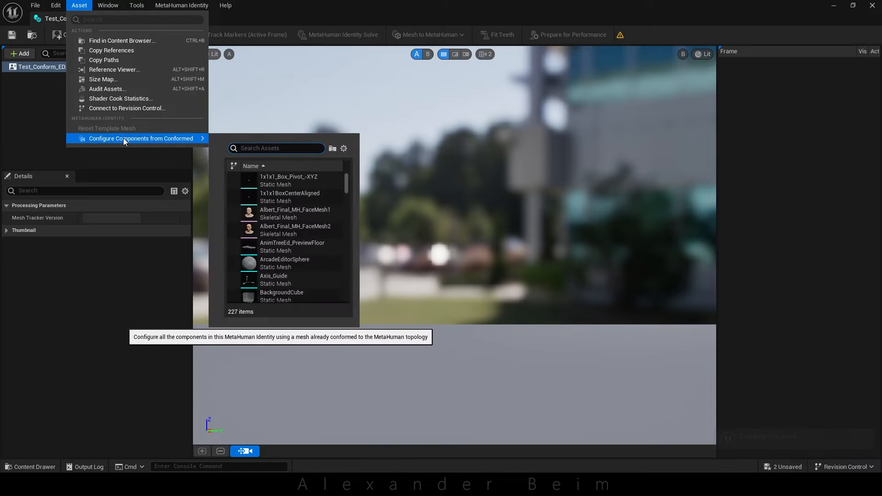
{"action": "left_click", "coordinate": [276, 147]}
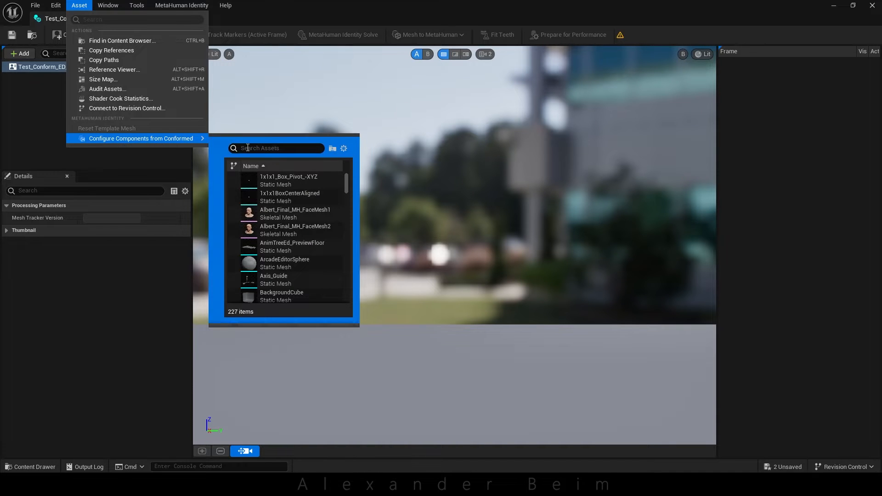
{"action": "type", "text": "test"}
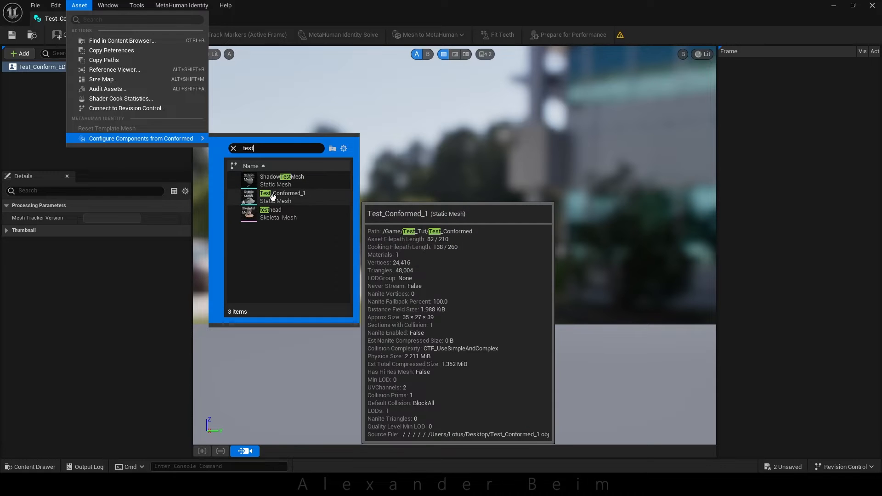
{"action": "left_click", "coordinate": [281, 197]}
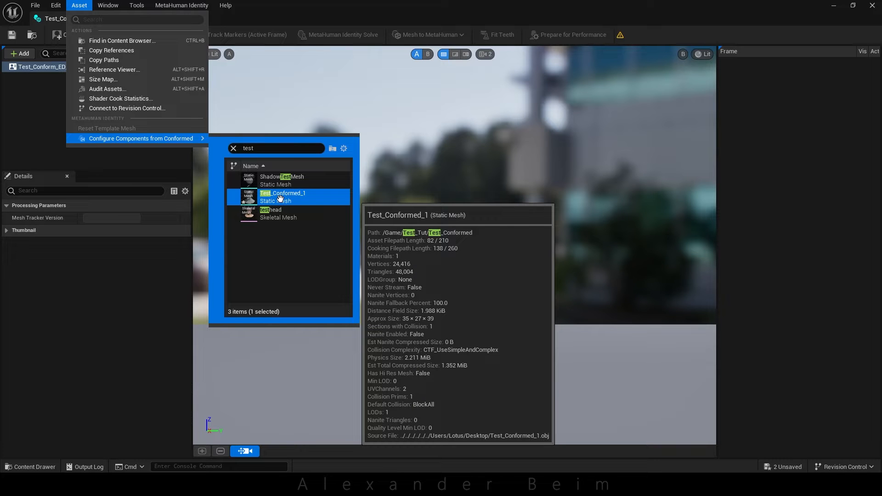
{"action": "left_click", "coordinate": [141, 139]}
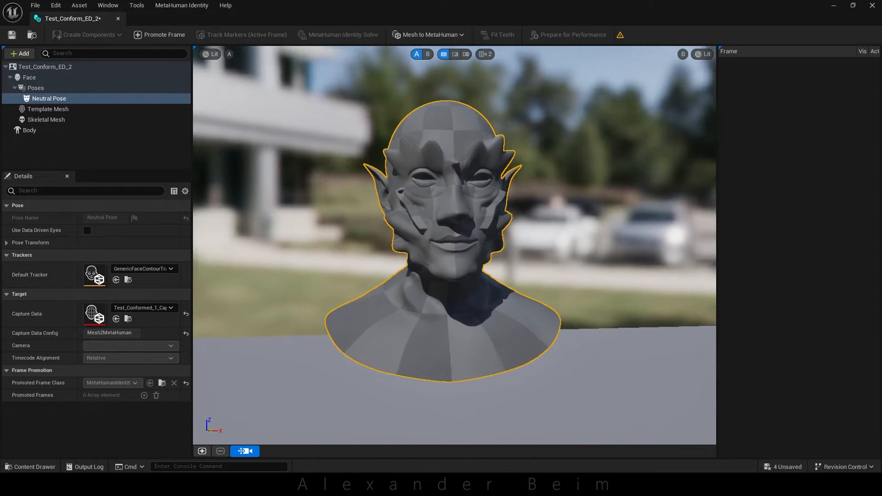
Choose a body type and auto-rig the identity as Skeletal Mesh + Full MetaHuman
{"action": "scroll", "scroll_direction": "up", "scroll_amount": 3}
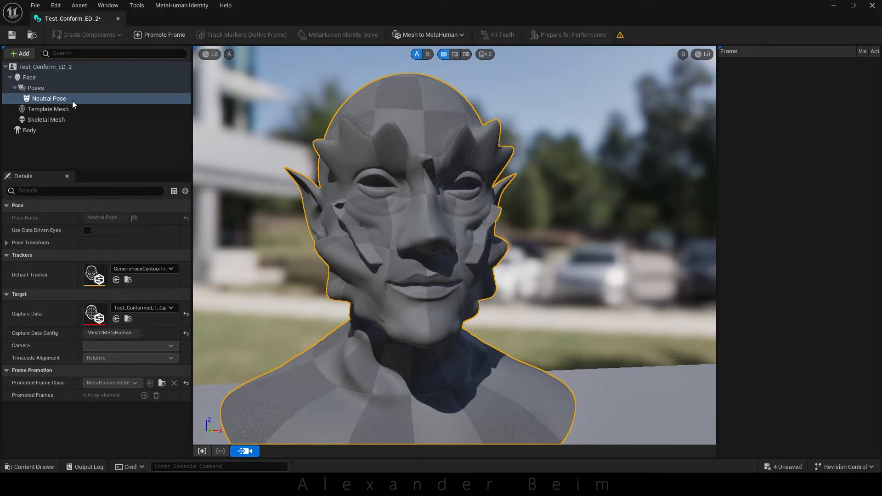
{"action": "left_click", "coordinate": [29, 129]}
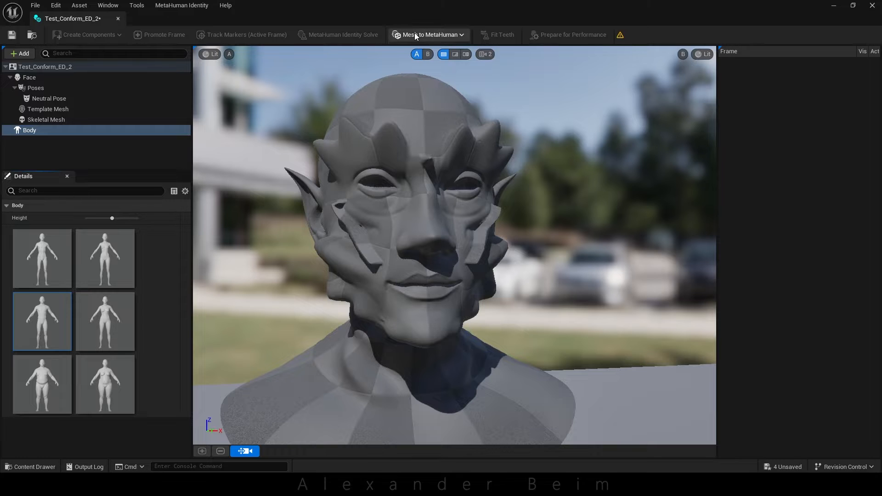
{"action": "left_click", "coordinate": [429, 34]}
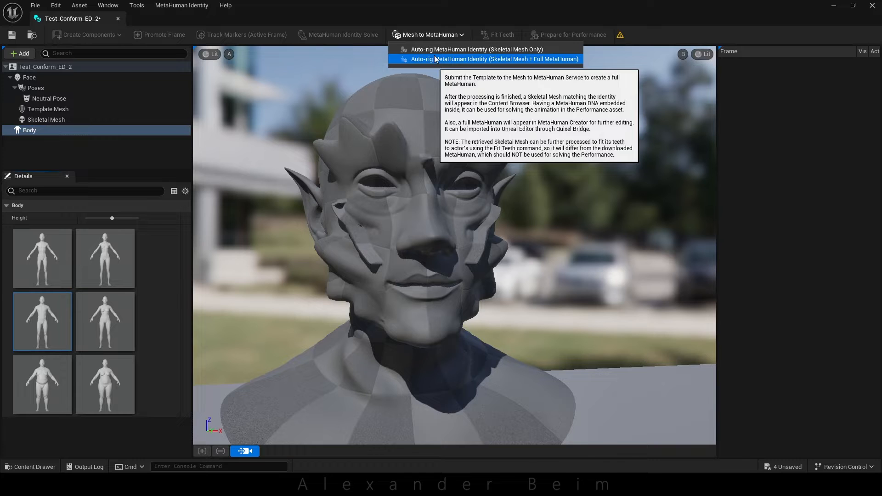
{"action": "left_click", "coordinate": [487, 59]}
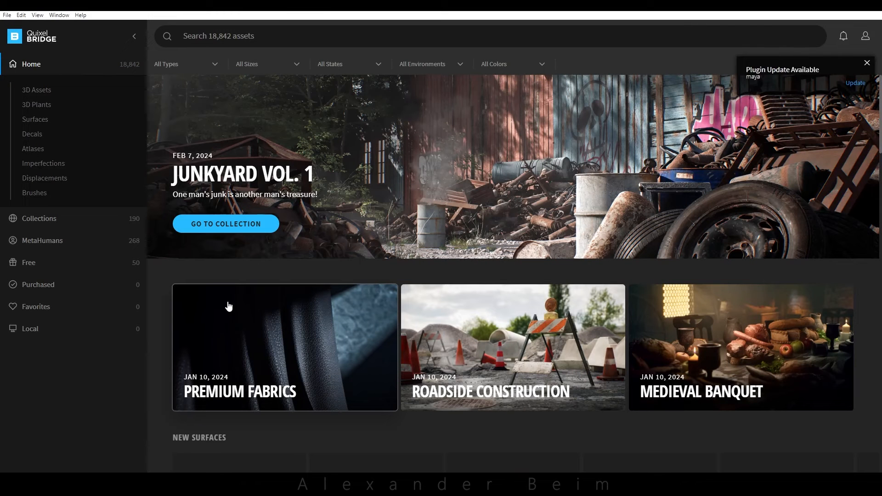
Filter to My MetaHumans UE5, select TEST_CONFORM_ED_2 and start MetaHuman Creator for it
{"action": "left_click", "coordinate": [41, 240]}
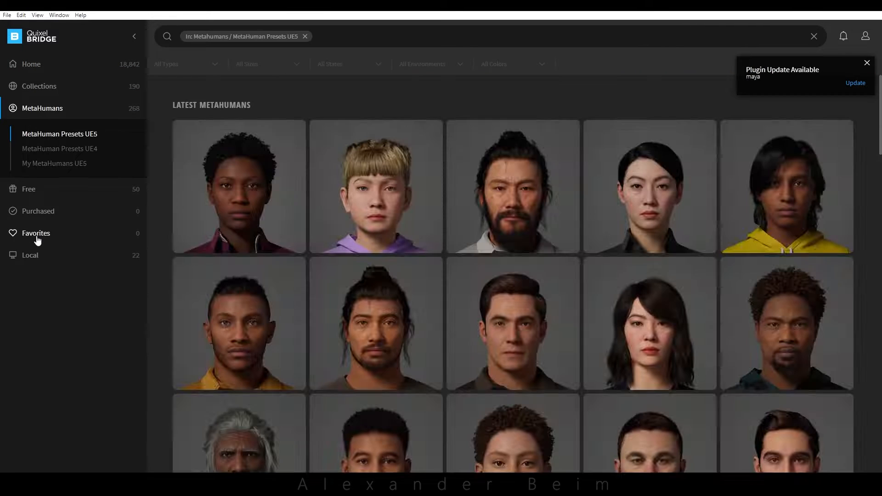
{"action": "left_click", "coordinate": [54, 164]}
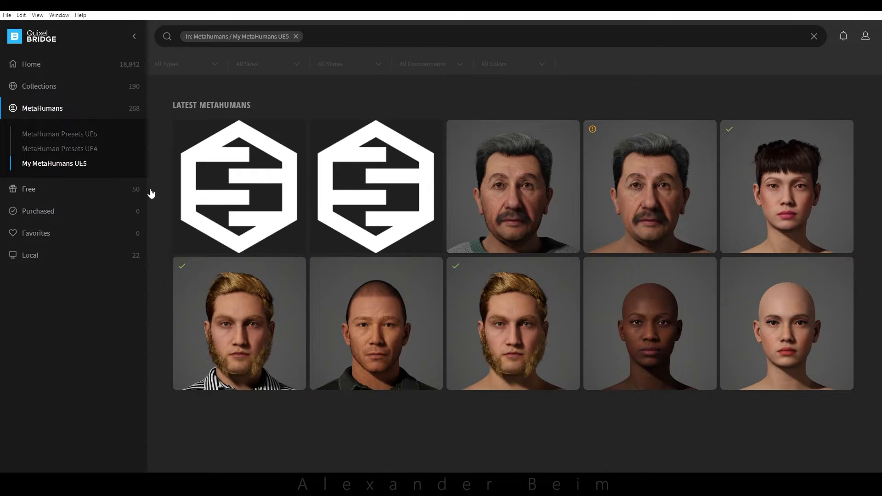
{"action": "left_click", "coordinate": [239, 187]}
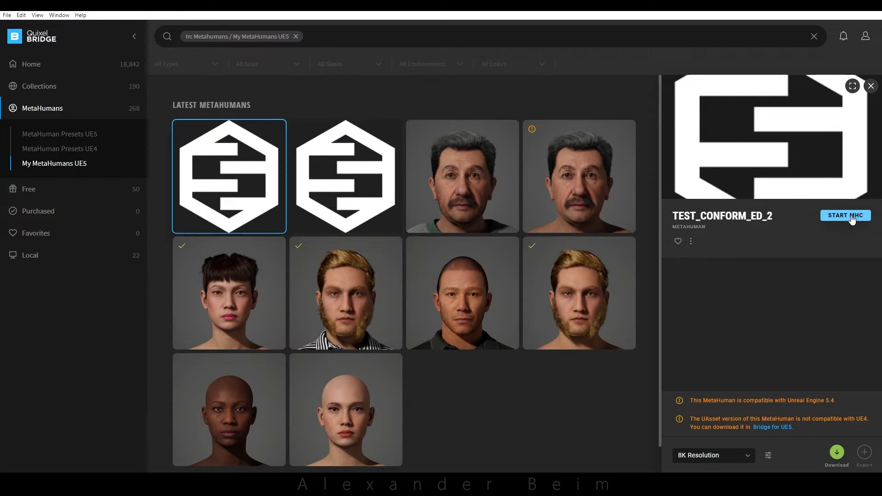
{"action": "left_click", "coordinate": [844, 215]}
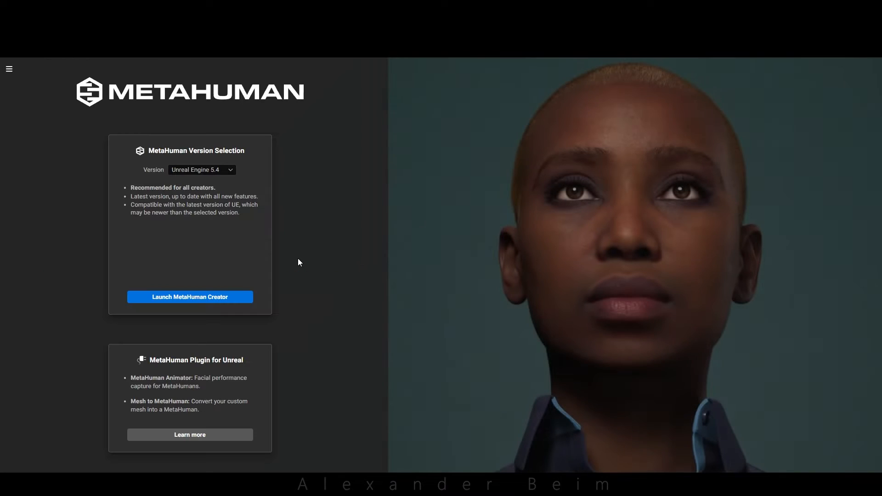
Launch MetaHuman Creator and edit the selected Test_Conform_ED_2 character
{"action": "left_click", "coordinate": [189, 297]}
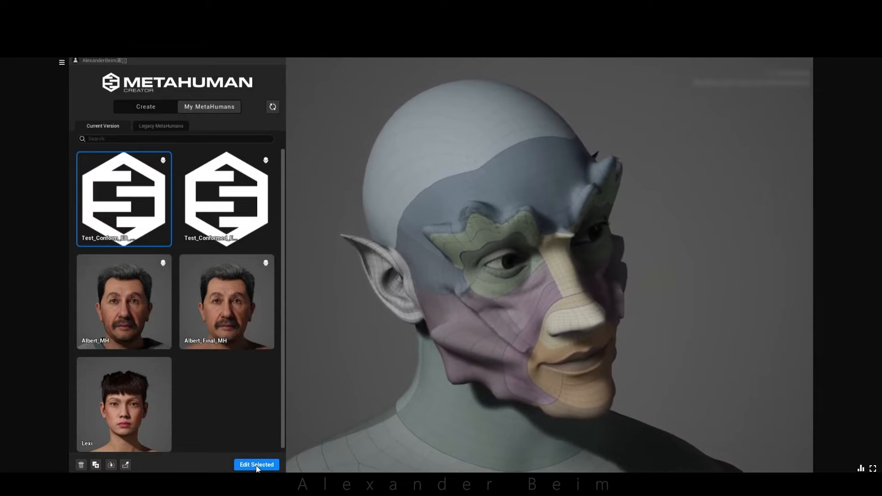
{"action": "left_click", "coordinate": [256, 464]}
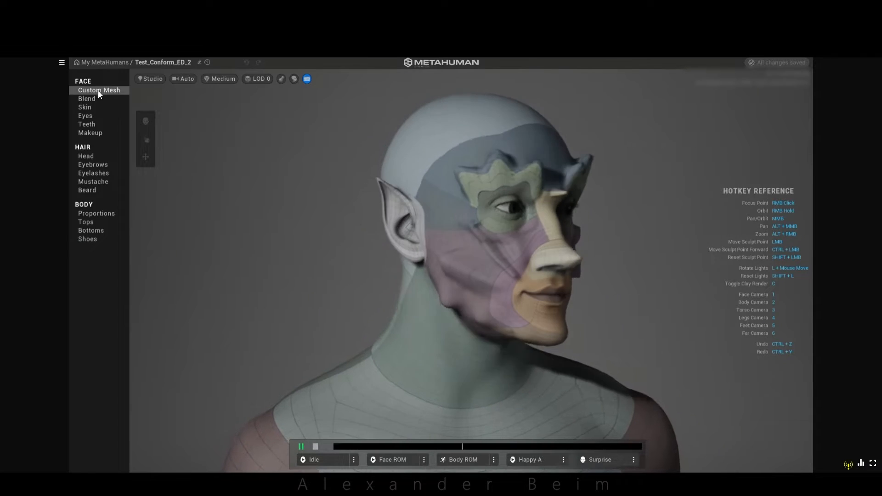
Assign a tan skin tone, choose a blue eye preset, then move on to the teeth settings
{"action": "left_click", "coordinate": [98, 90]}
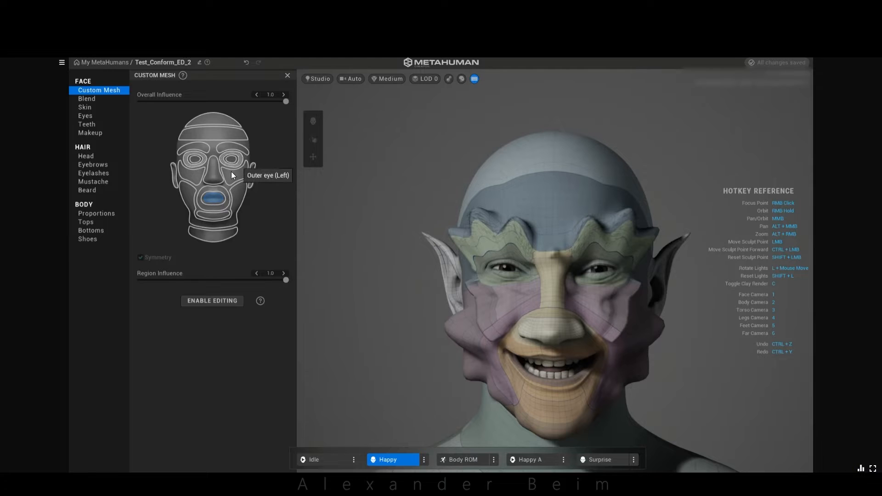
{"action": "left_click", "coordinate": [197, 159]}
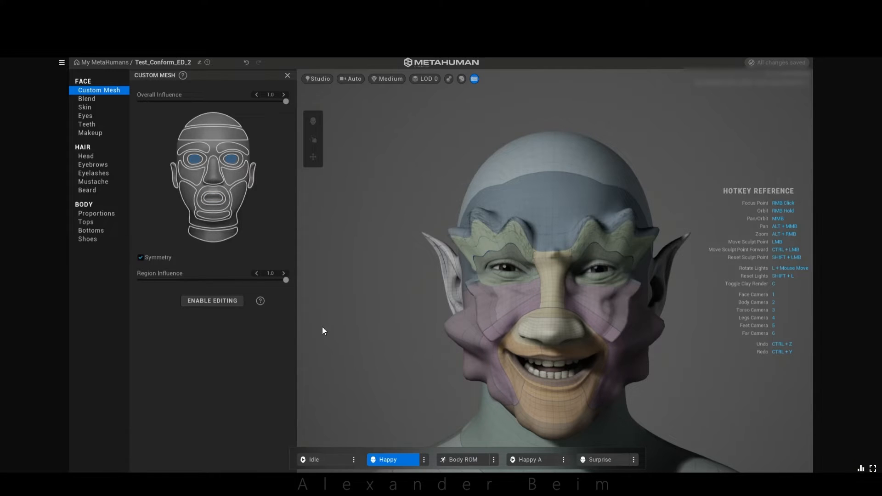
{"action": "left_click", "coordinate": [84, 107]}
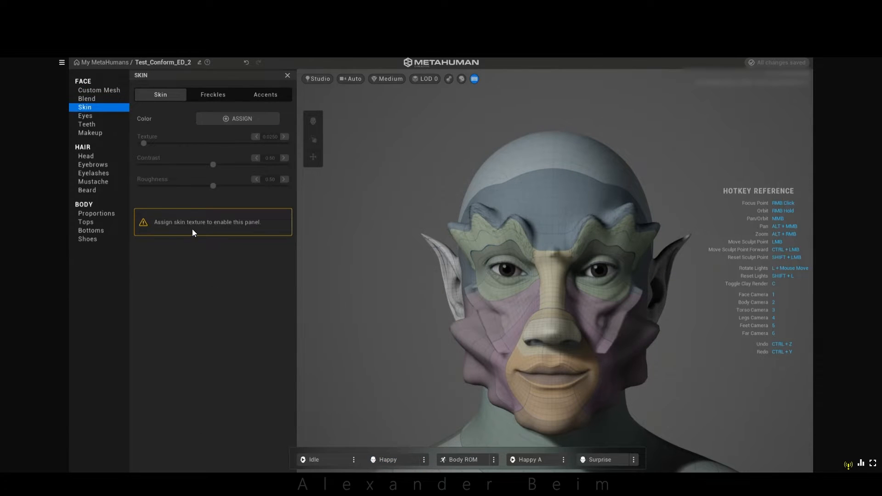
{"action": "left_click", "coordinate": [237, 118]}
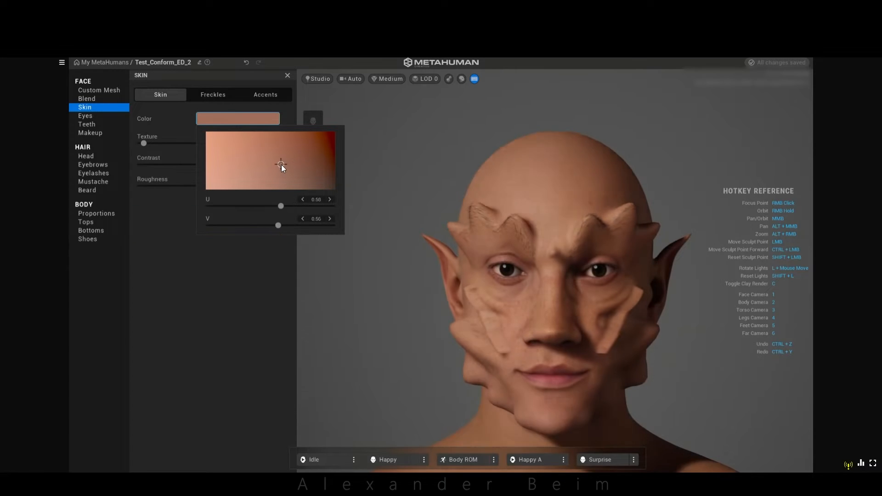
{"action": "left_click", "coordinate": [84, 115]}
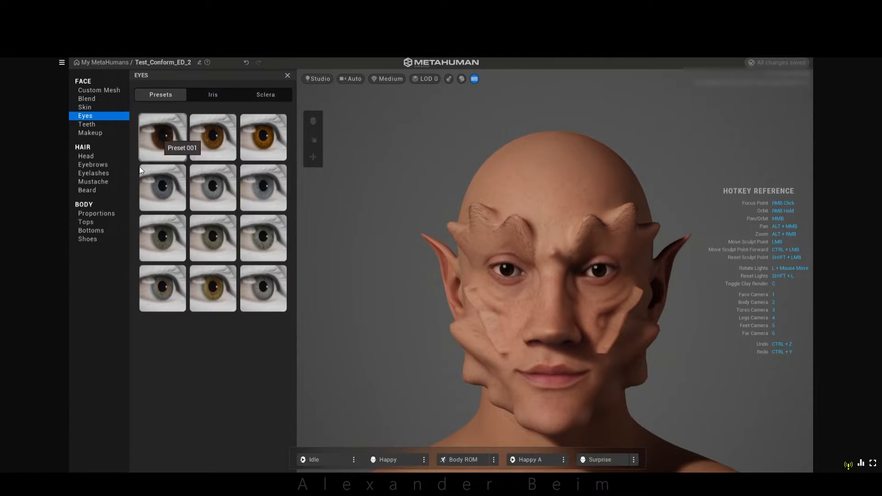
{"action": "left_click", "coordinate": [87, 124]}
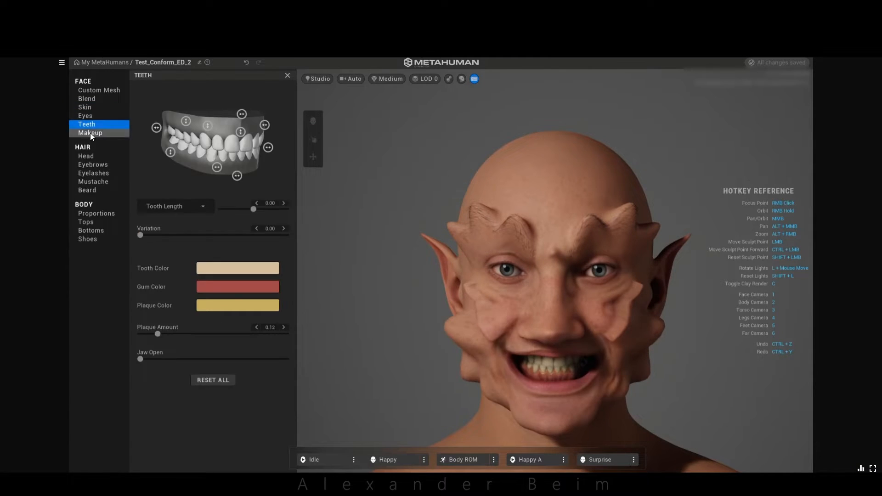
Try braided, afro, mohawk and bun hairstyles, then settle on the short voluminous swept-back style
{"action": "left_click", "coordinate": [86, 156]}
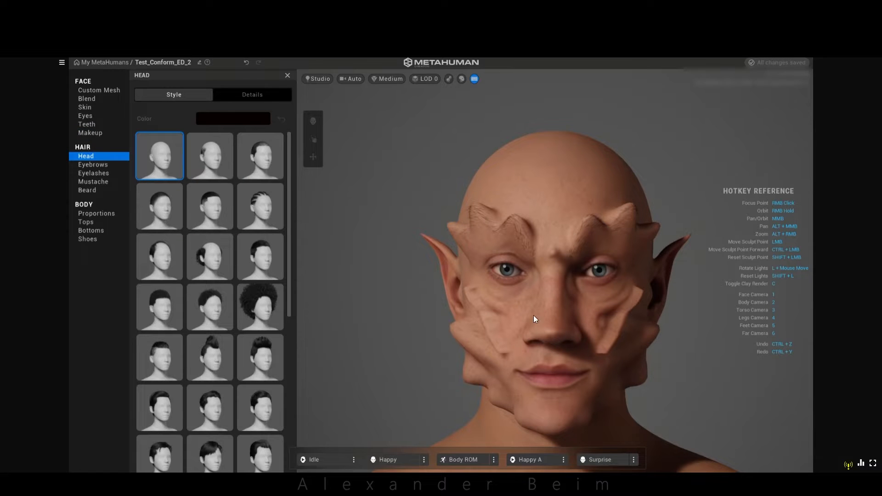
{"action": "left_click", "coordinate": [259, 206]}
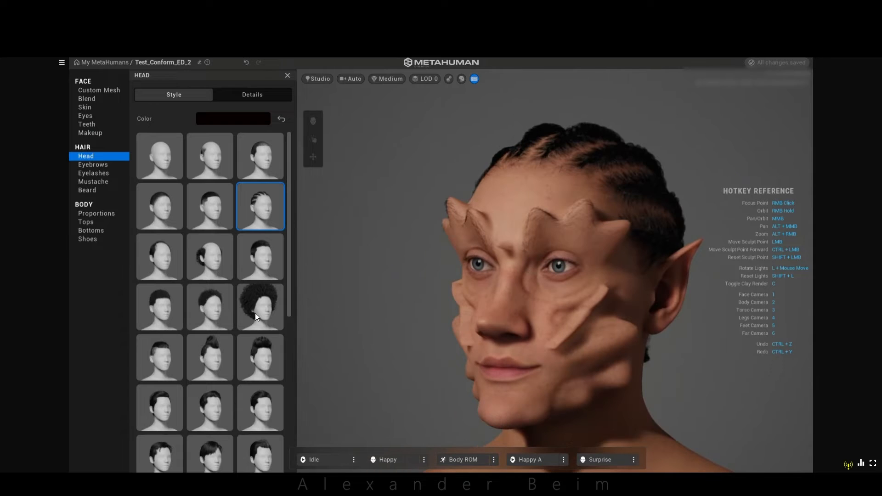
{"action": "left_click", "coordinate": [260, 307]}
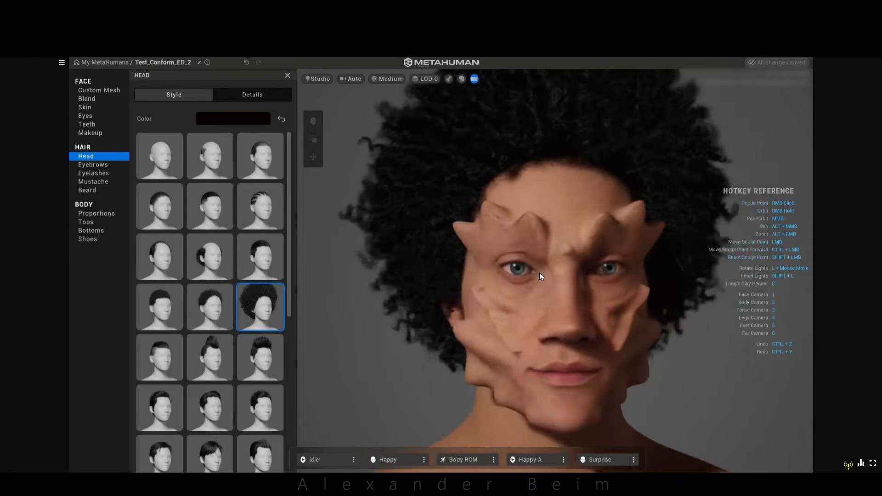
{"action": "left_click", "coordinate": [210, 267]}
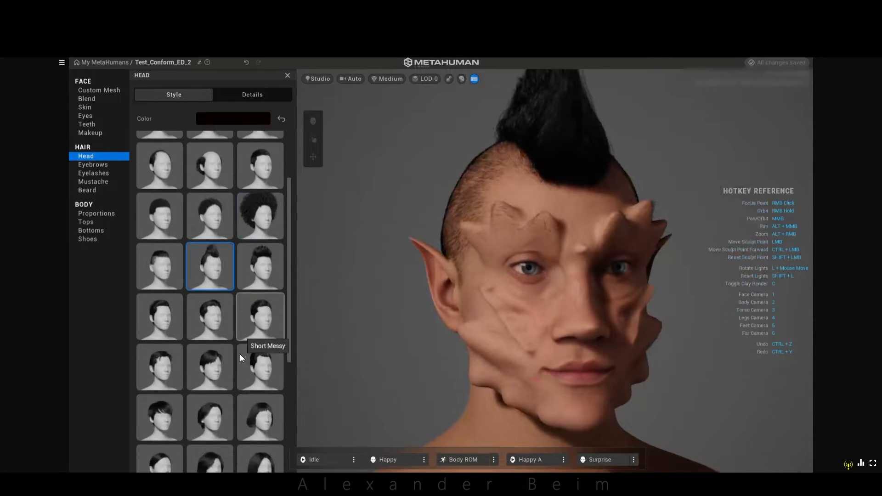
{"action": "left_click", "coordinate": [210, 448]}
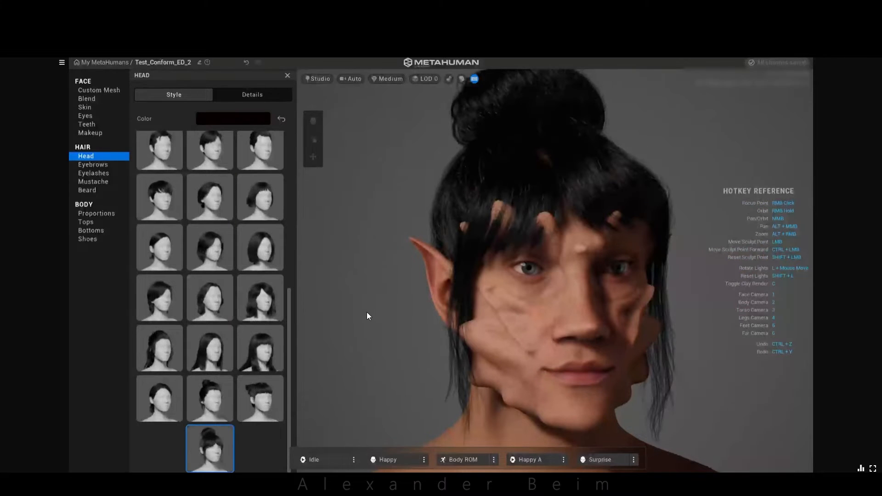
{"action": "scroll", "scroll_direction": "down", "scroll_amount": 3}
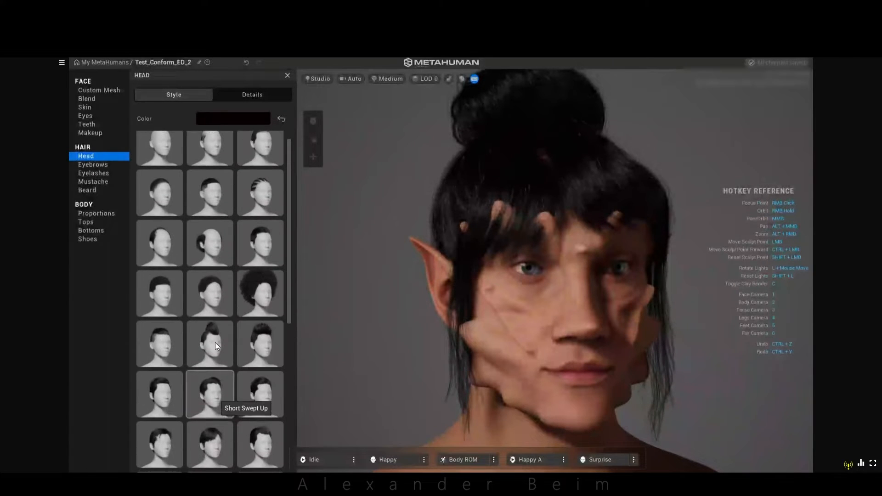
{"action": "left_click", "coordinate": [260, 344]}
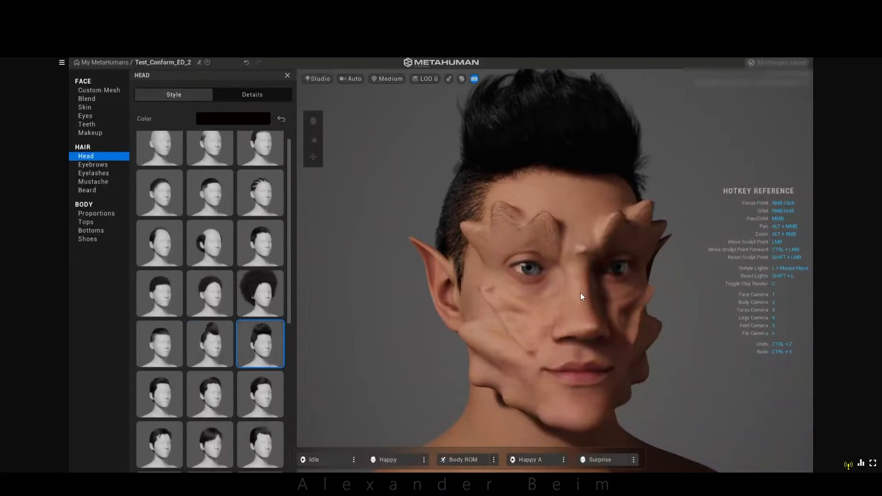
{"action": "left_click", "coordinate": [93, 165]}
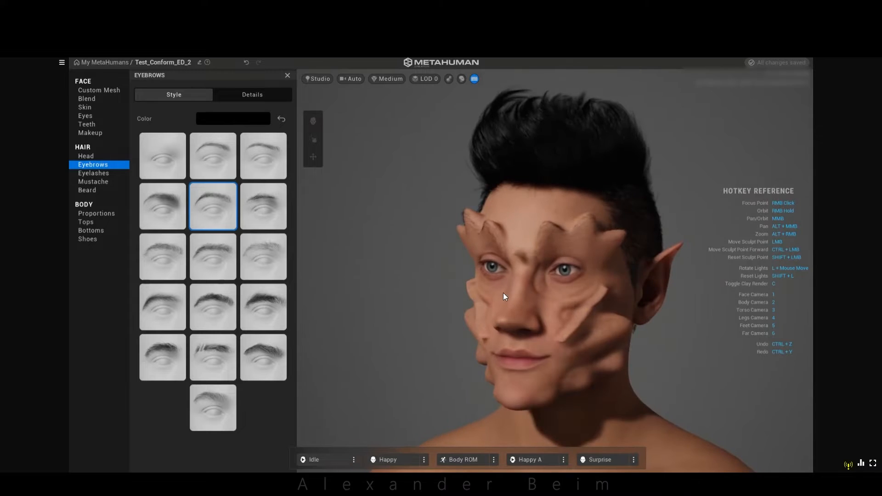
Pick Medium Wide Eyebrows and a curled handlebar mustache
{"action": "left_click", "coordinate": [162, 206]}
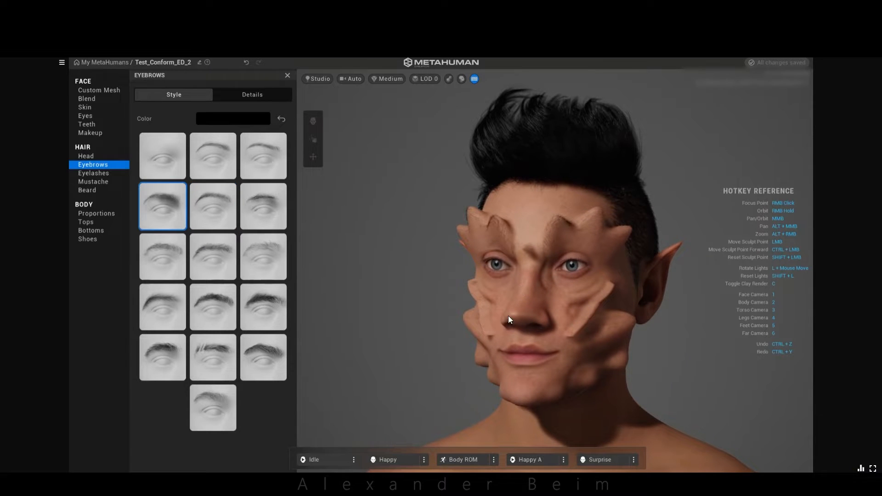
{"action": "left_click", "coordinate": [162, 357]}
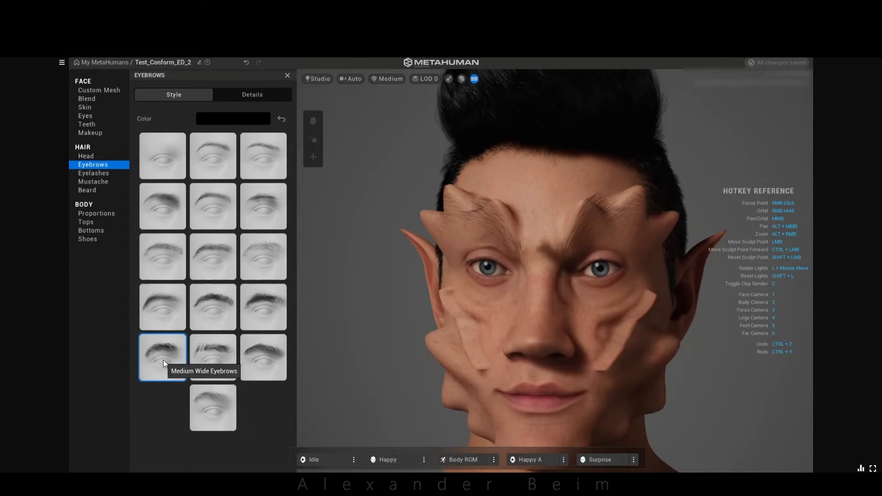
{"action": "left_click", "coordinate": [93, 183]}
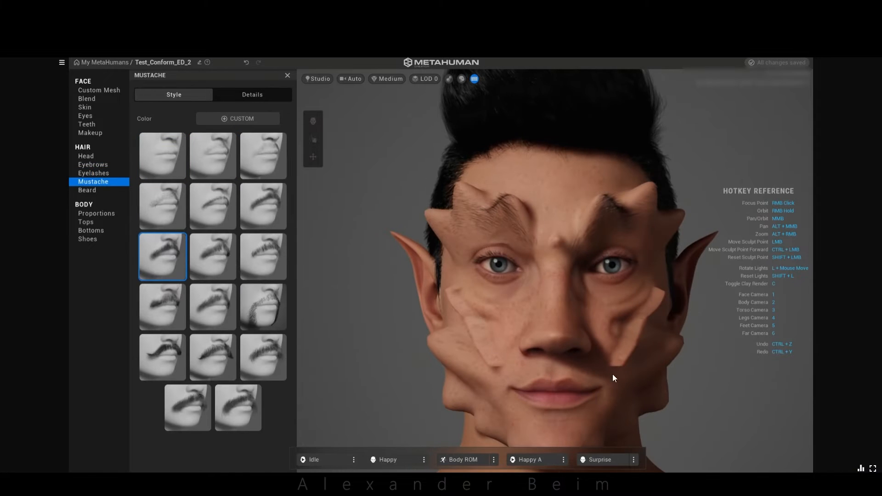
{"action": "left_click", "coordinate": [162, 357]}
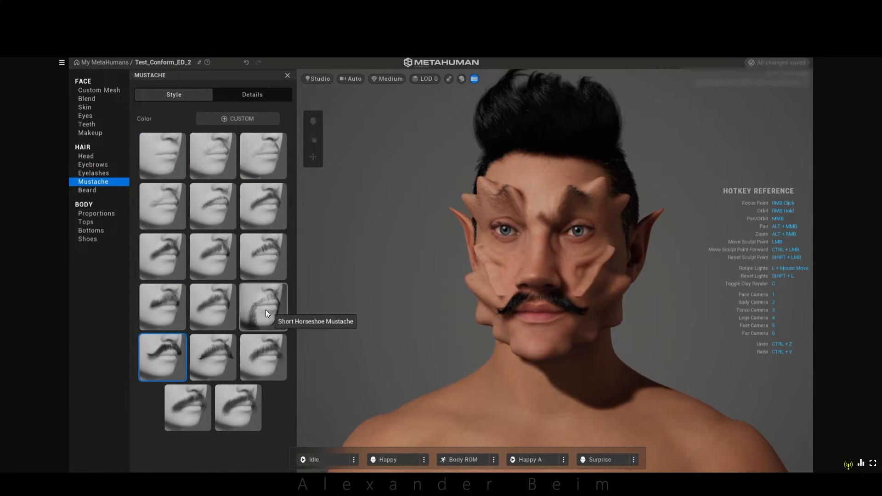
Try a shorter full beard, then switch to a thin goatee
{"action": "left_click", "coordinate": [87, 190]}
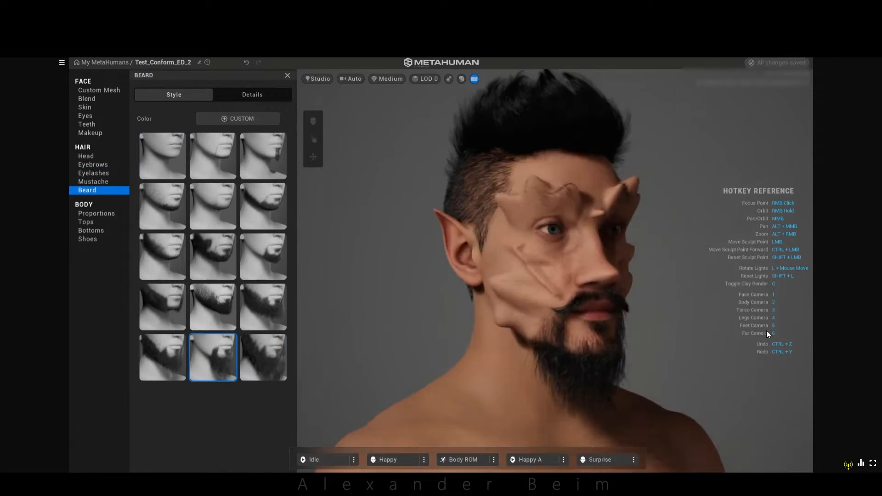
{"action": "left_click", "coordinate": [161, 307]}
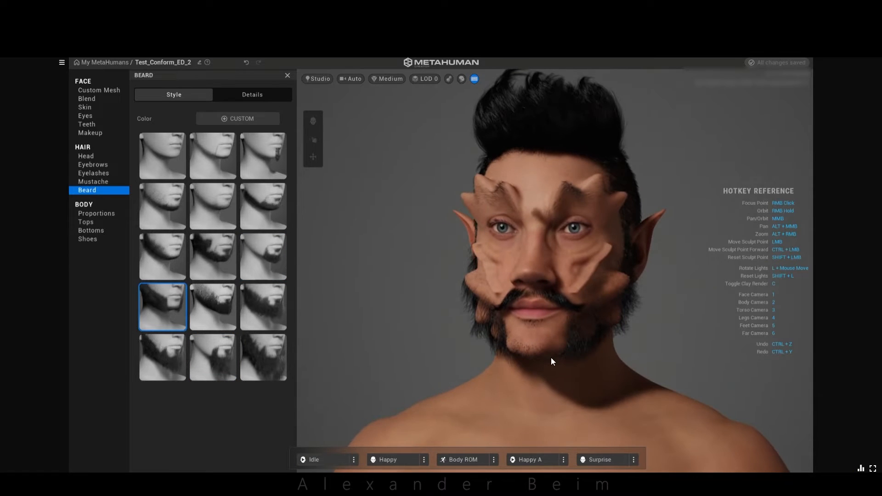
{"action": "left_click", "coordinate": [263, 155]}
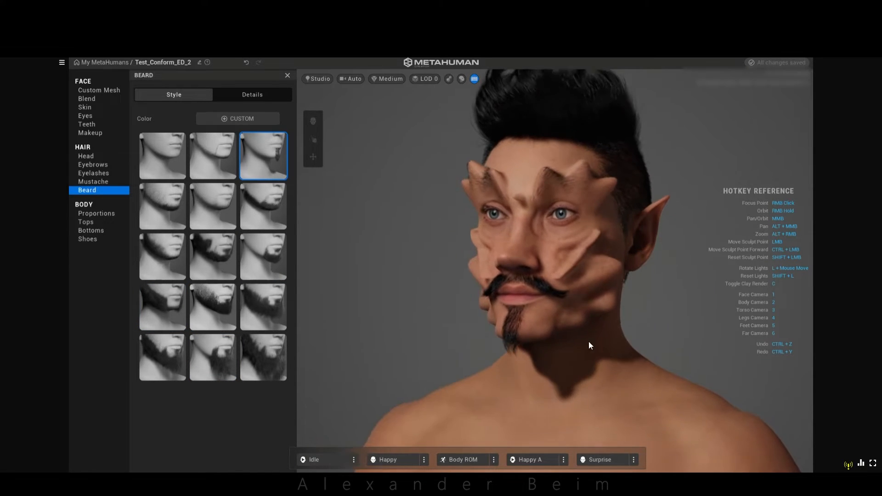
Try the heavier body type in Proportions, then return to the average build
{"action": "left_click", "coordinate": [97, 213]}
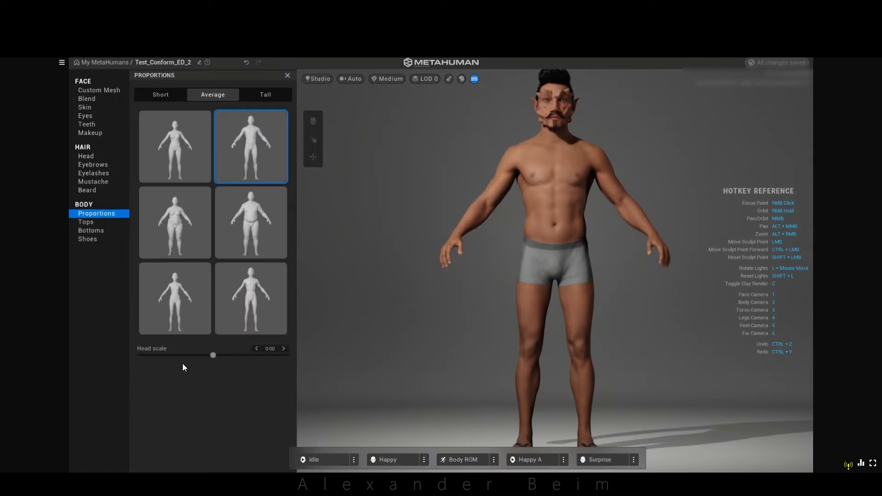
{"action": "left_click", "coordinate": [250, 222]}
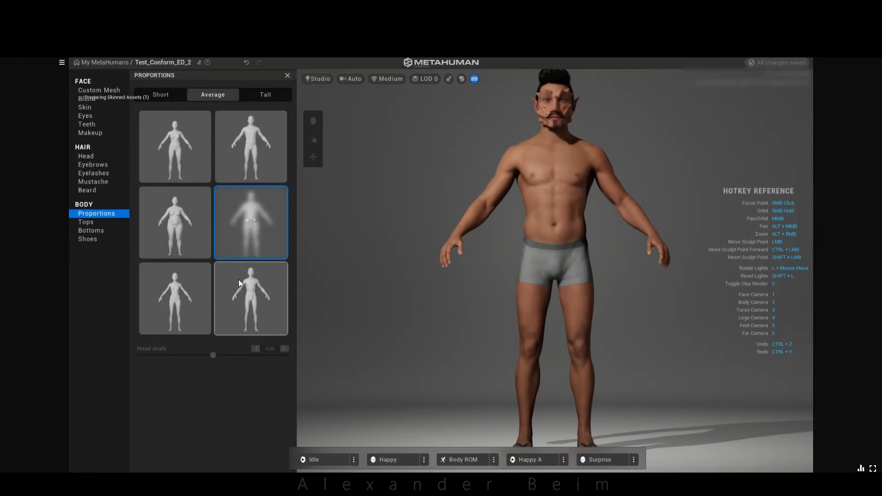
{"action": "left_click", "coordinate": [250, 222]}
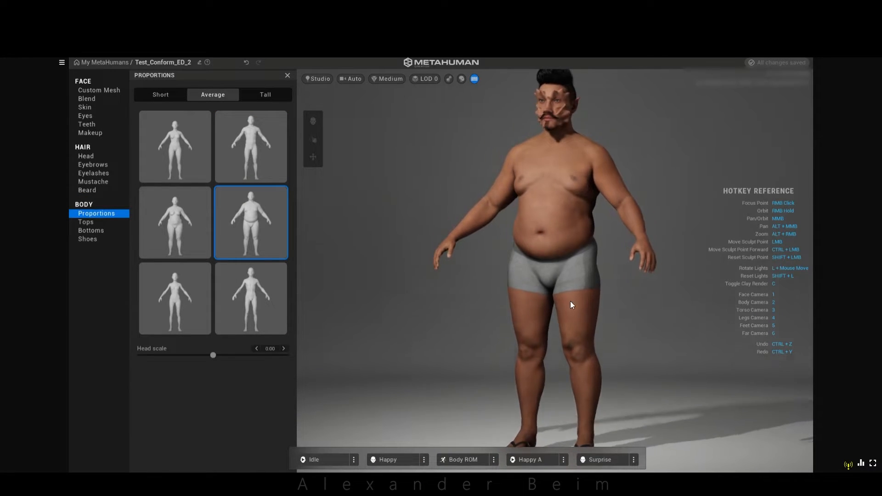
{"action": "left_click", "coordinate": [250, 146]}
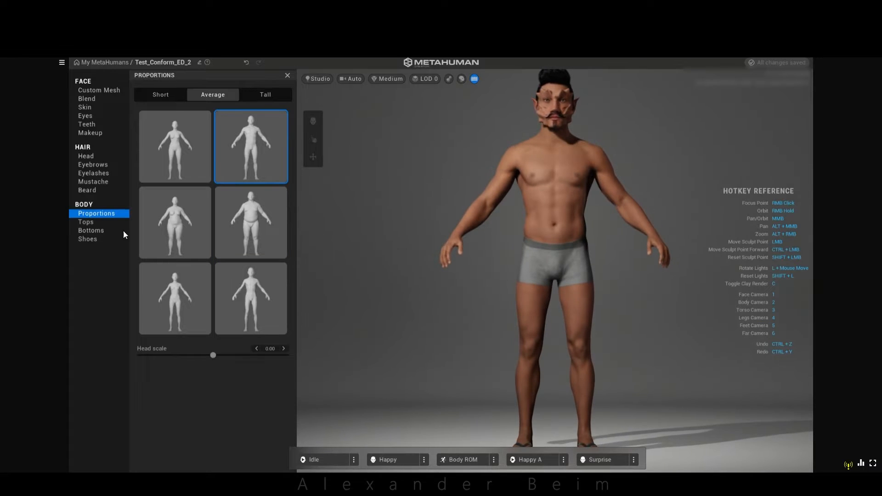
Dress him in the grey button-up shirt and Casual Sneakers, then start the Happy A face loop
{"action": "left_click", "coordinate": [85, 223]}
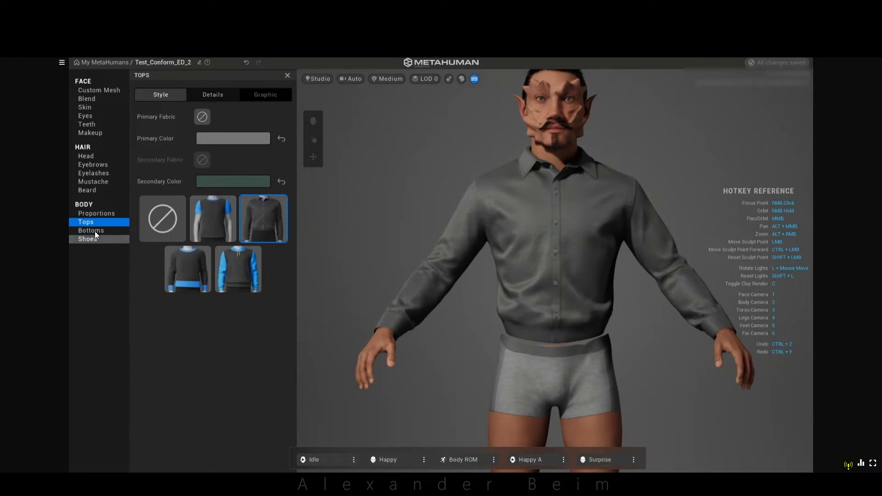
{"action": "left_click", "coordinate": [87, 239]}
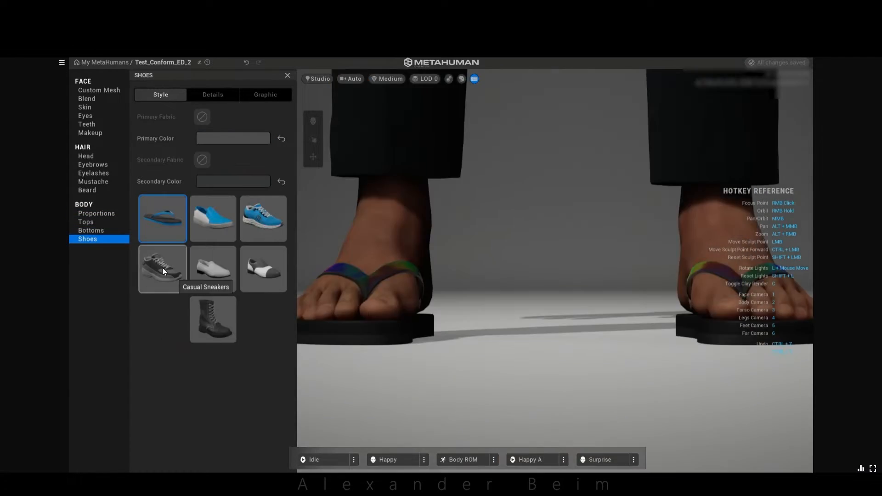
{"action": "left_click", "coordinate": [161, 269]}
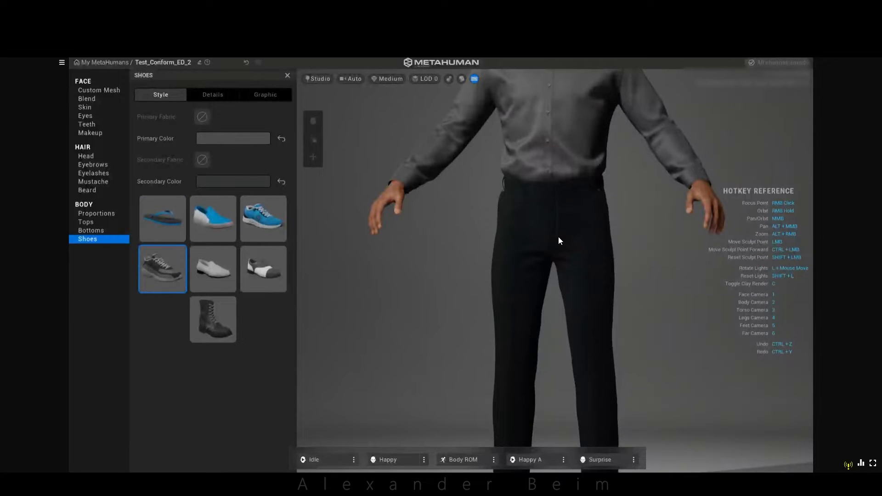
{"action": "left_click", "coordinate": [392, 459]}
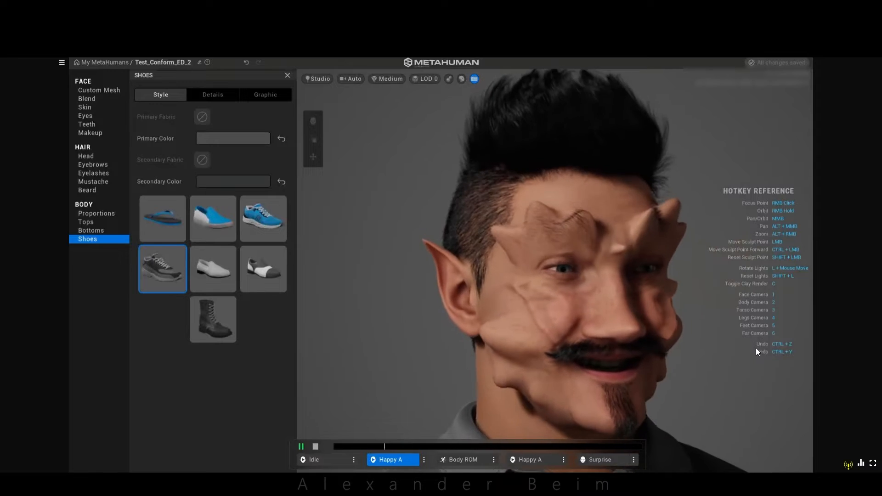
Preview the Sad loop, then the Fear B and Anger B expression loops
{"action": "left_click", "coordinate": [390, 459]}
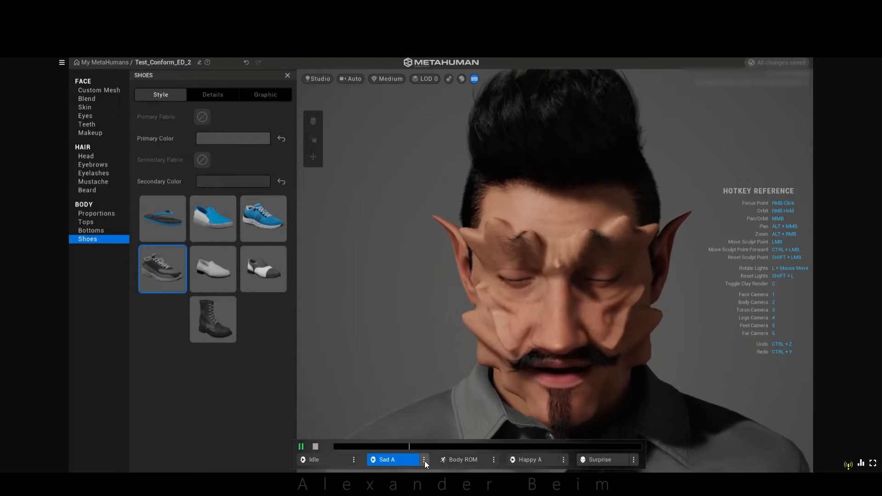
{"action": "left_click", "coordinate": [424, 463]}
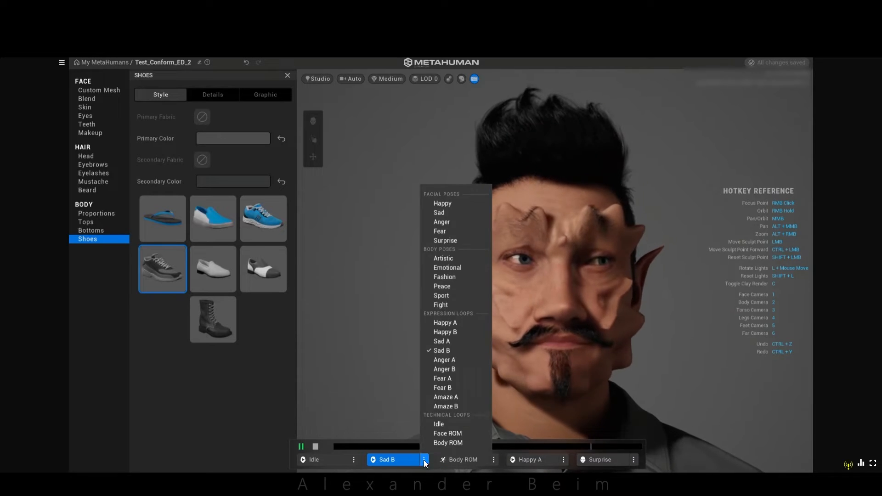
{"action": "left_click", "coordinate": [443, 359]}
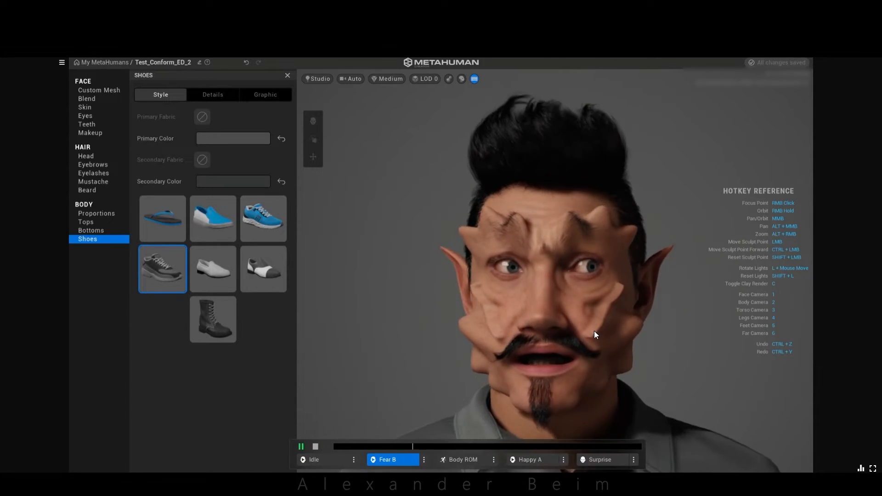
{"action": "left_click", "coordinate": [423, 459]}
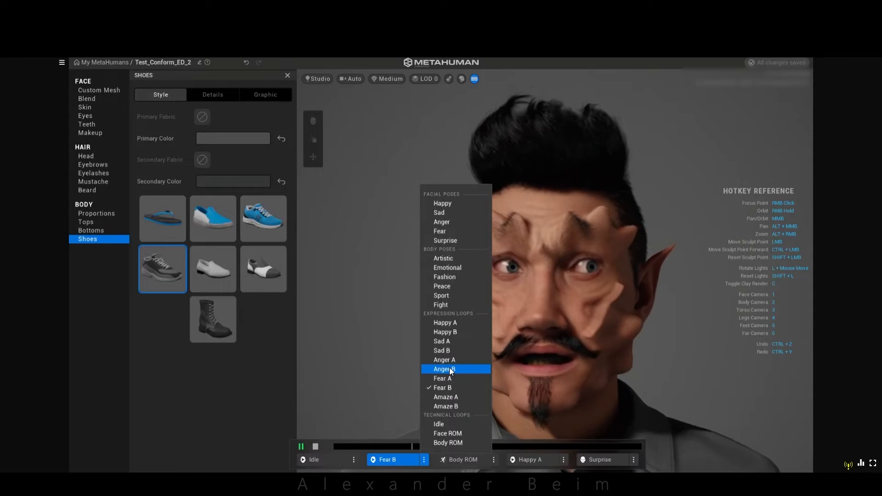
{"action": "left_click", "coordinate": [444, 369]}
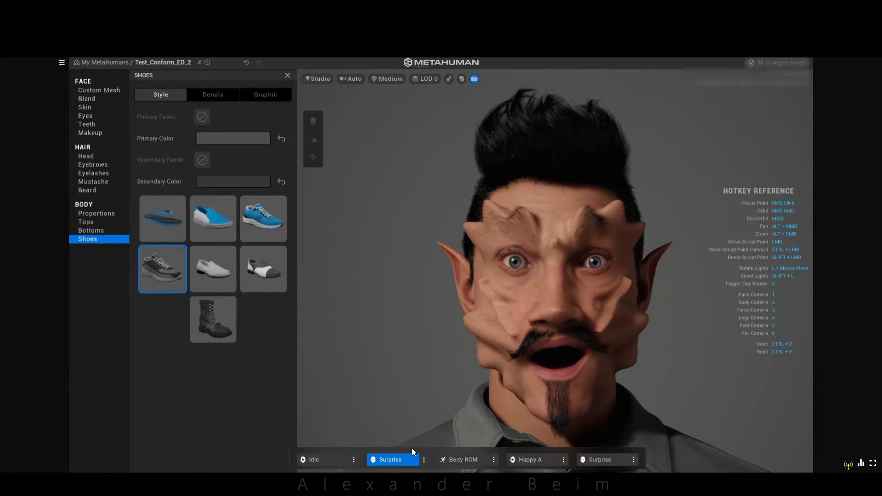
Switch the preview to the Happy facial pose
{"action": "left_click", "coordinate": [422, 459]}
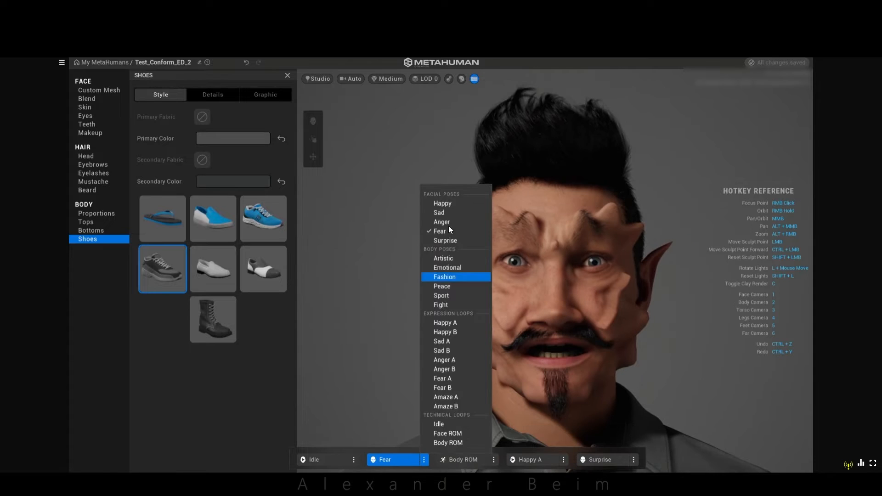
{"action": "left_click", "coordinate": [442, 203]}
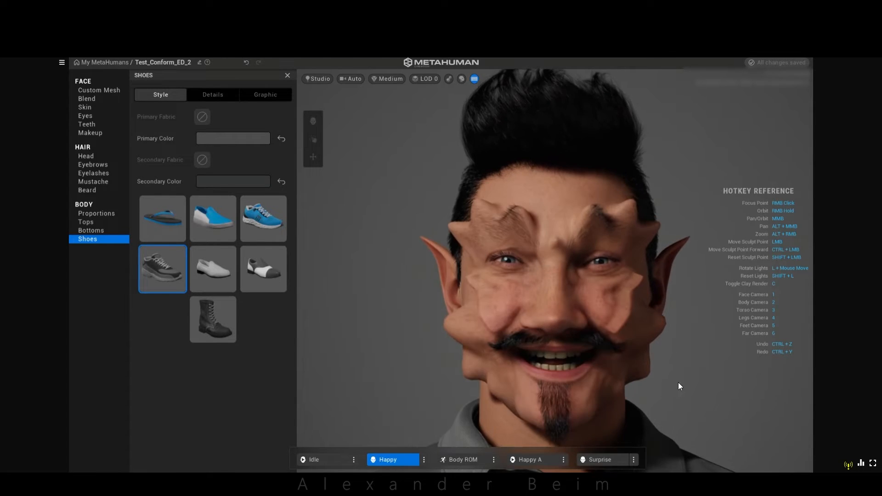
{"action": "left_click", "coordinate": [424, 460]}
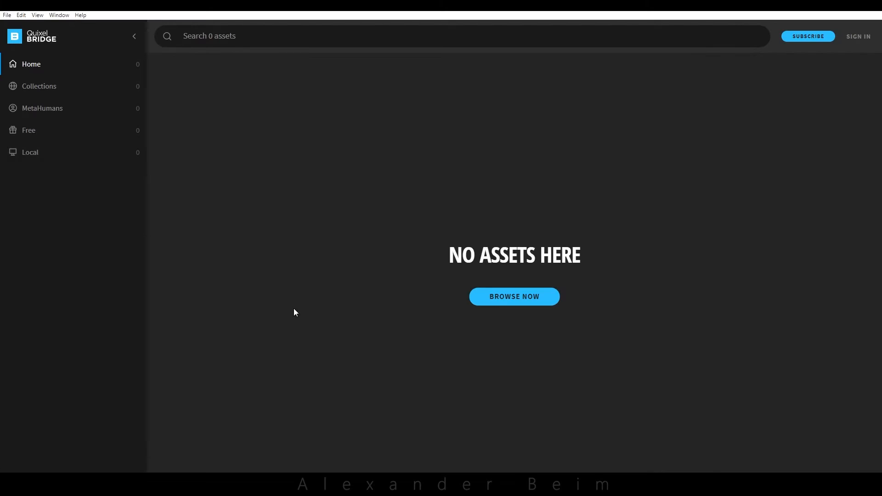
Download Test_Conform_ED_2 from My MetaHumans UE5 at 8K and export it to Maya
{"action": "left_click", "coordinate": [42, 108]}
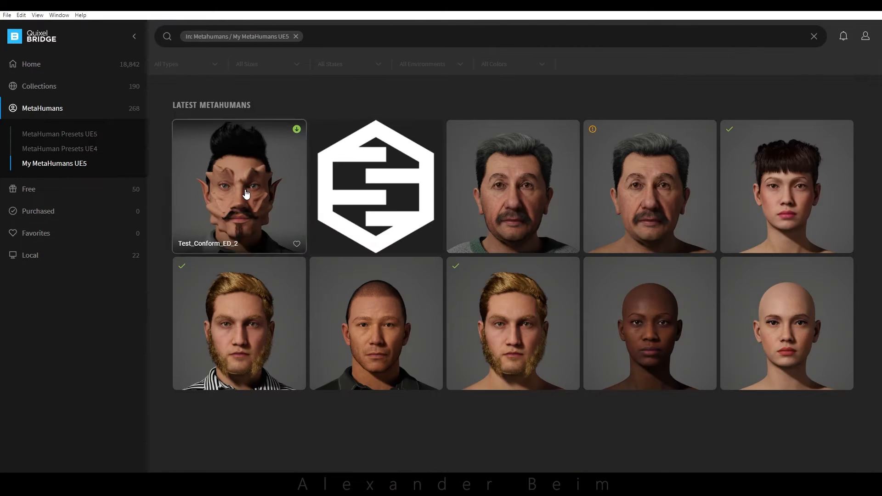
{"action": "left_click", "coordinate": [238, 186]}
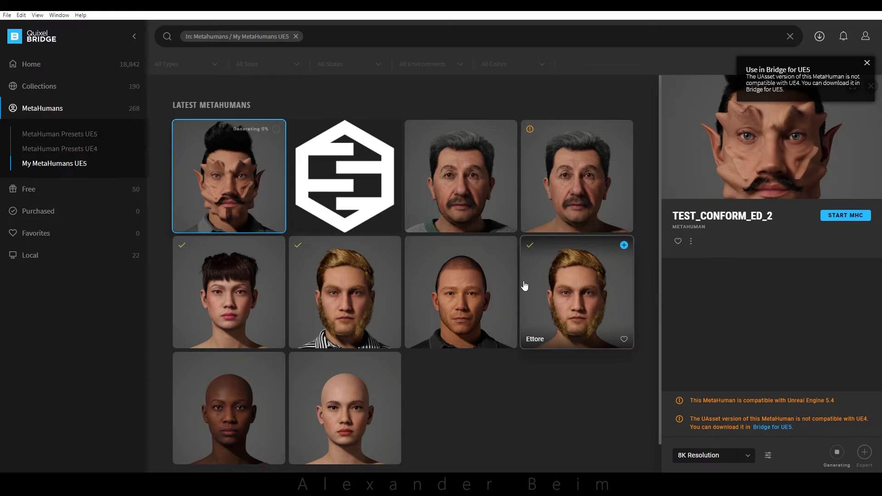
{"action": "left_click", "coordinate": [866, 62]}
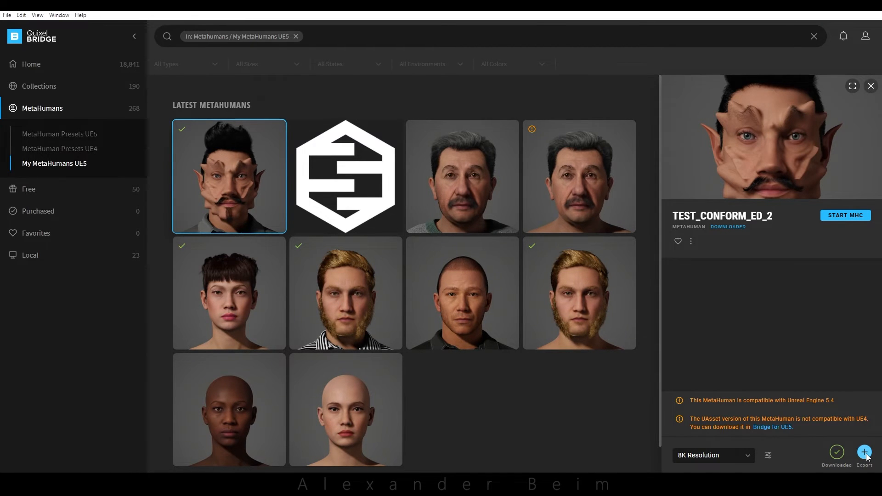
{"action": "left_click", "coordinate": [864, 452]}
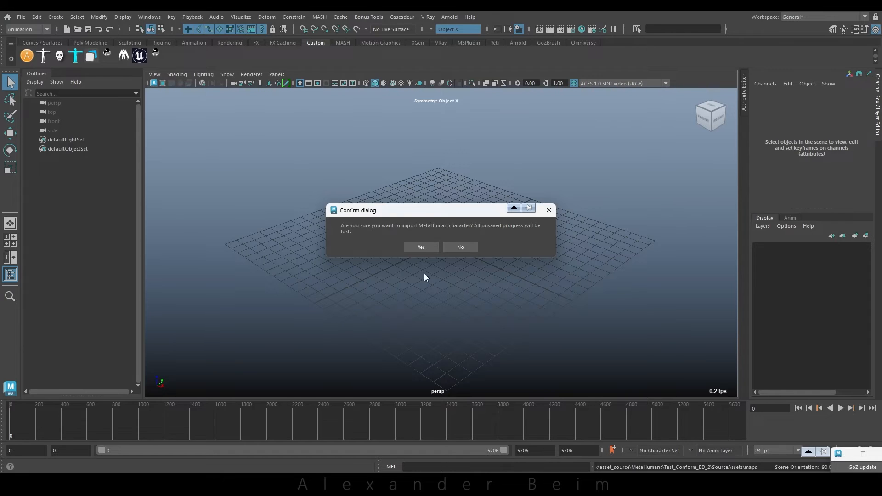
Confirm the MetaHuman import and move two facial rig board controls to test expressions
{"action": "left_click", "coordinate": [421, 247]}
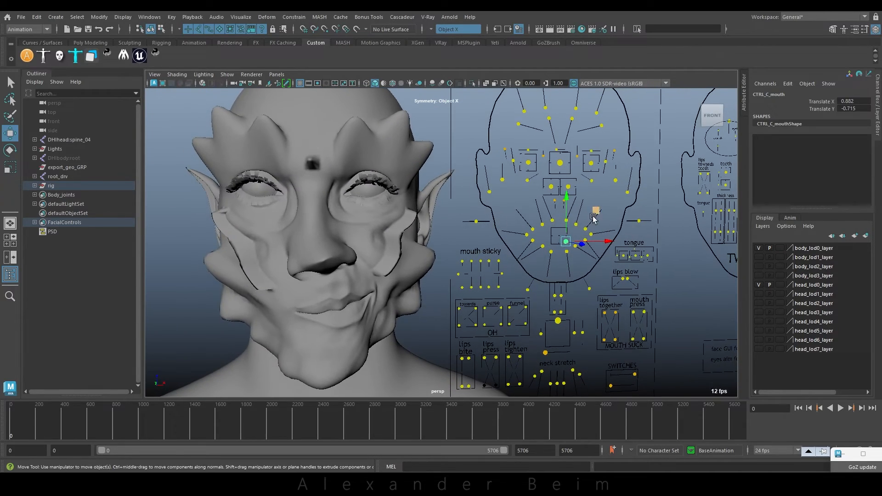
{"action": "left_click", "coordinate": [556, 320]}
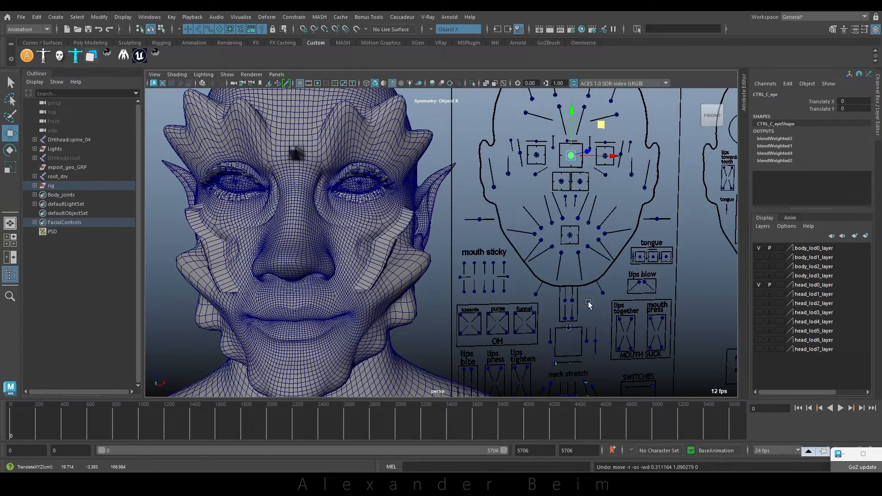
{"action": "left_click", "coordinate": [568, 235]}
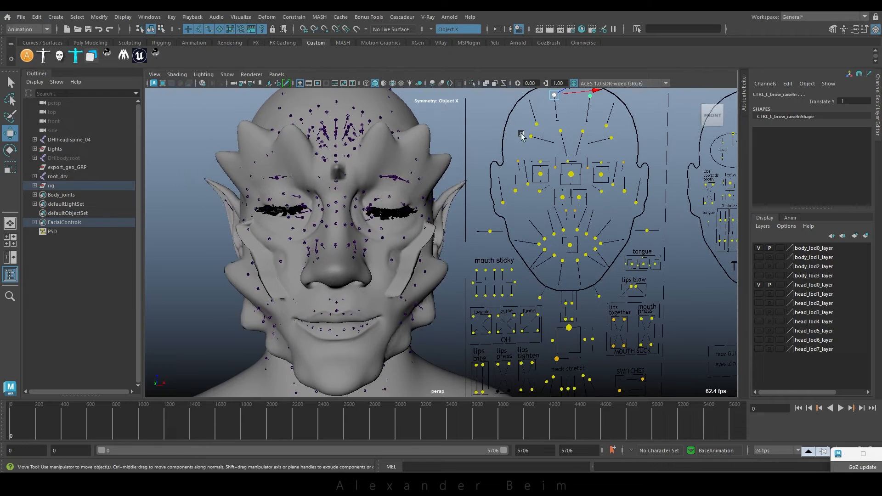
Pose the CTRL_L_nose control, then bring up File > Import for Test_Conformed_1.obj
{"action": "left_click", "coordinate": [583, 132]}
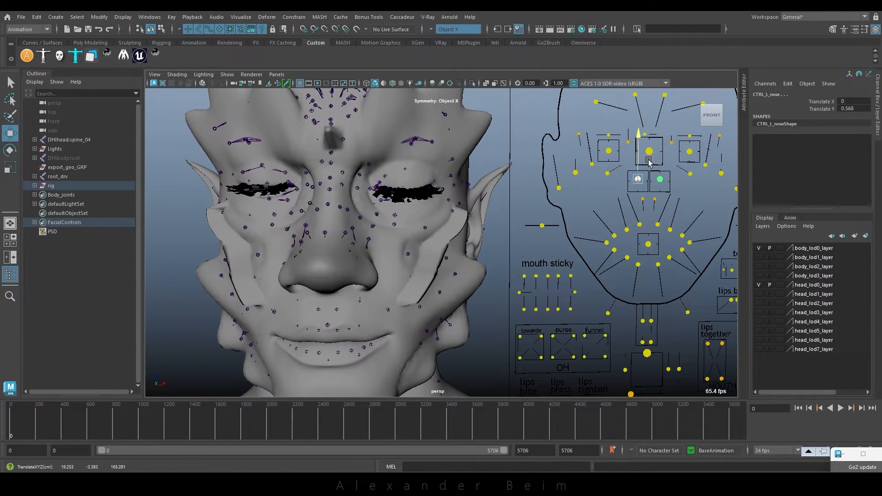
{"action": "left_click", "coordinate": [227, 73]}
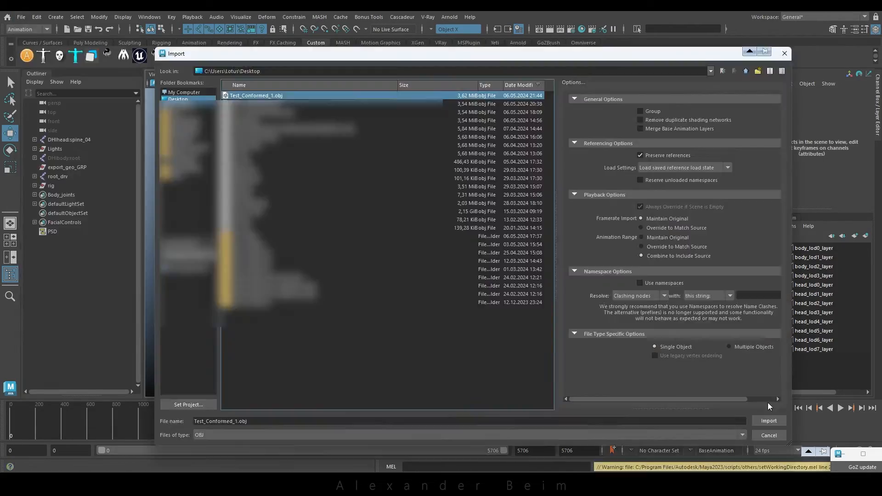
Import Test_Conformed_1.obj, view it in wireframe, and select polySurface1 to overlap the MetaHuman head
{"action": "left_click", "coordinate": [768, 420]}
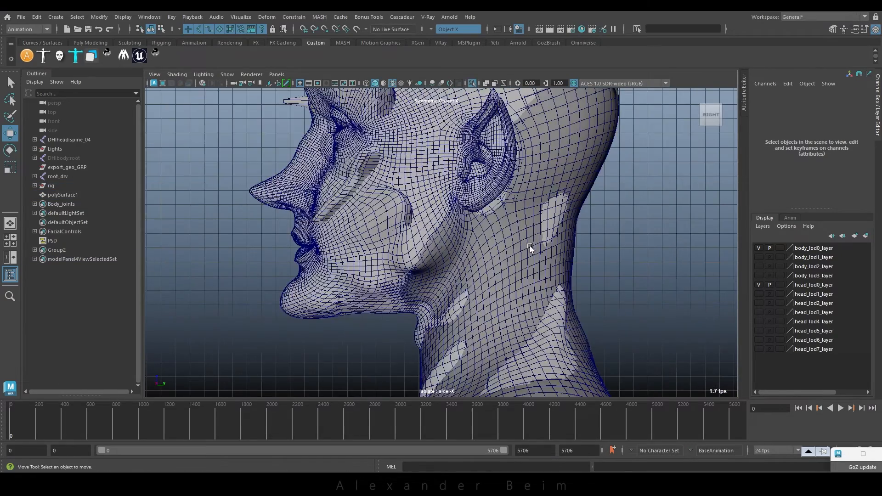
{"action": "key", "text": "4"}
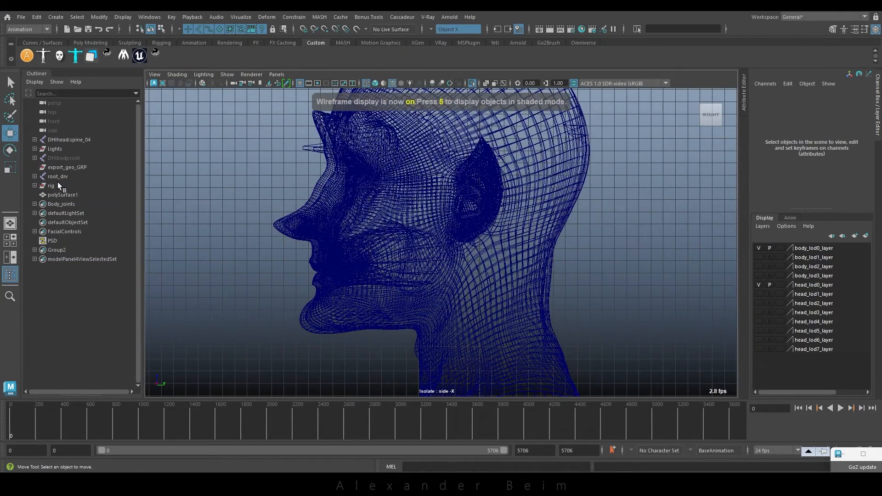
{"action": "left_click", "coordinate": [62, 195]}
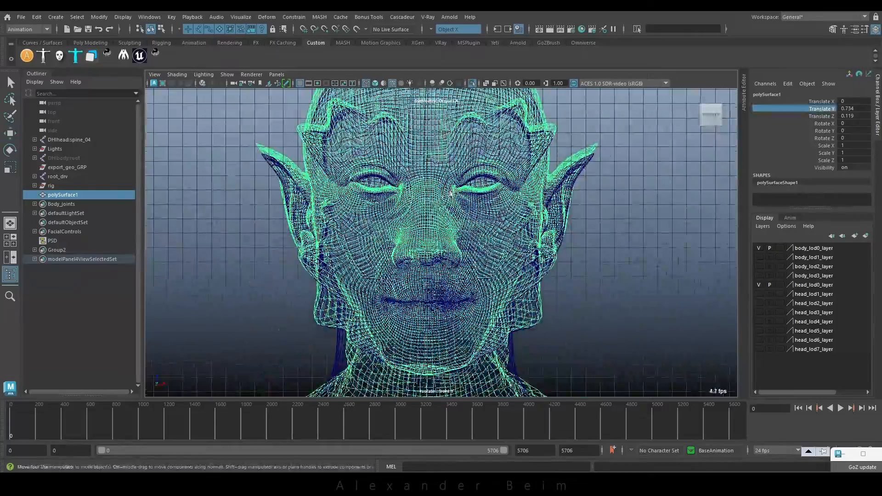
{"action": "left_click", "coordinate": [99, 17]}
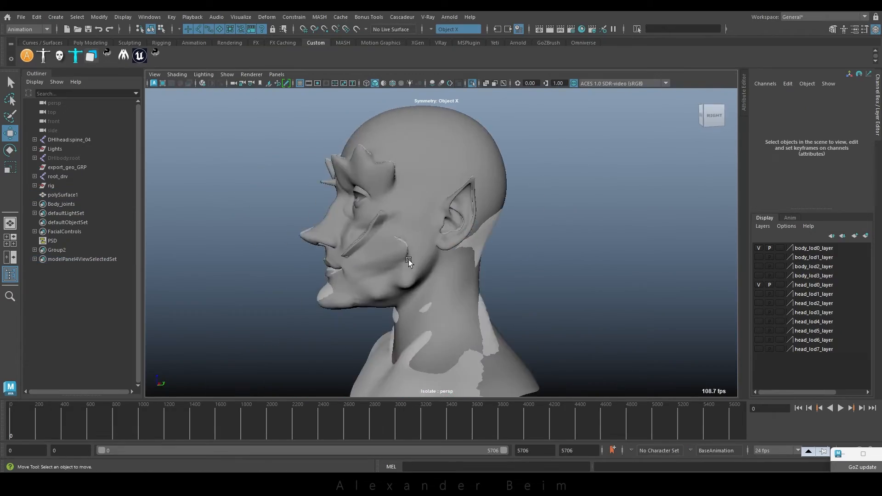
{"action": "key", "text": "4"}
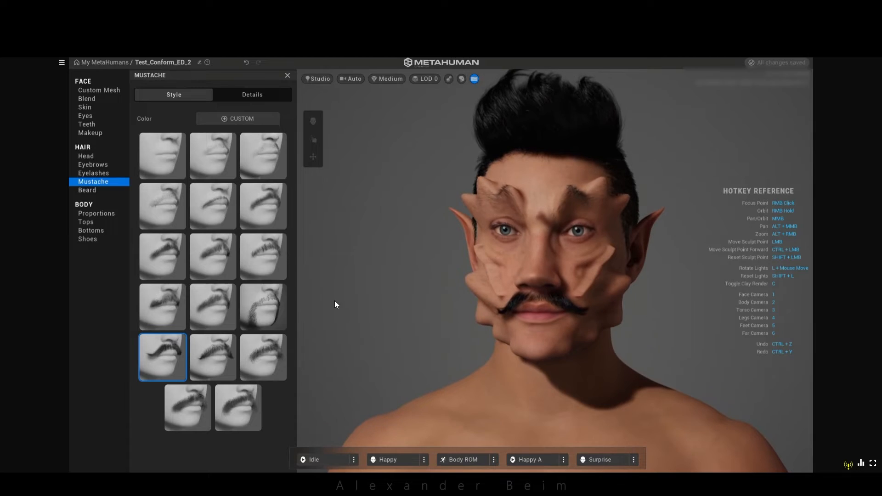
Try the Short Wavy Goatee and a fuller sideburn beard, settling on the thin chin goatee
{"action": "left_click", "coordinate": [88, 190]}
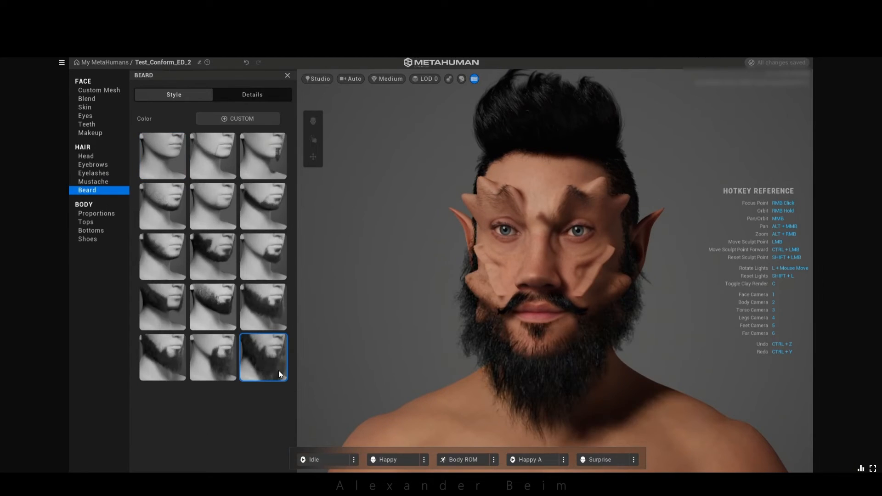
{"action": "left_click", "coordinate": [263, 256]}
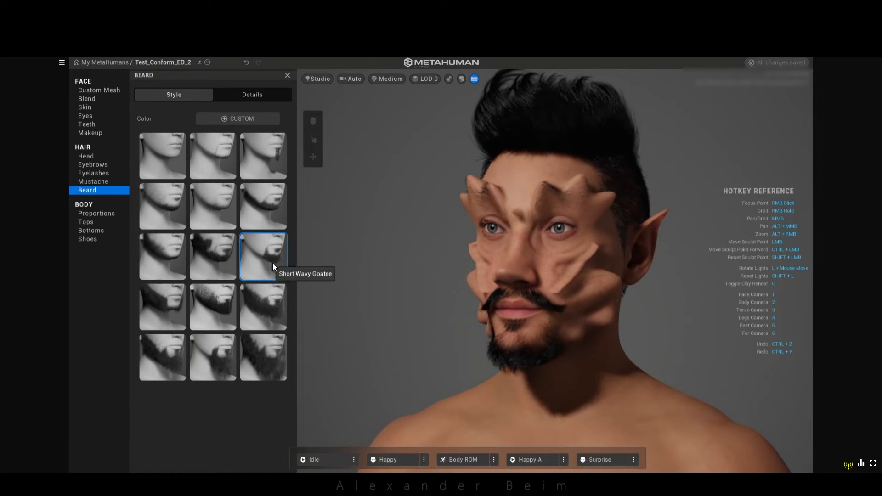
{"action": "left_click", "coordinate": [161, 307]}
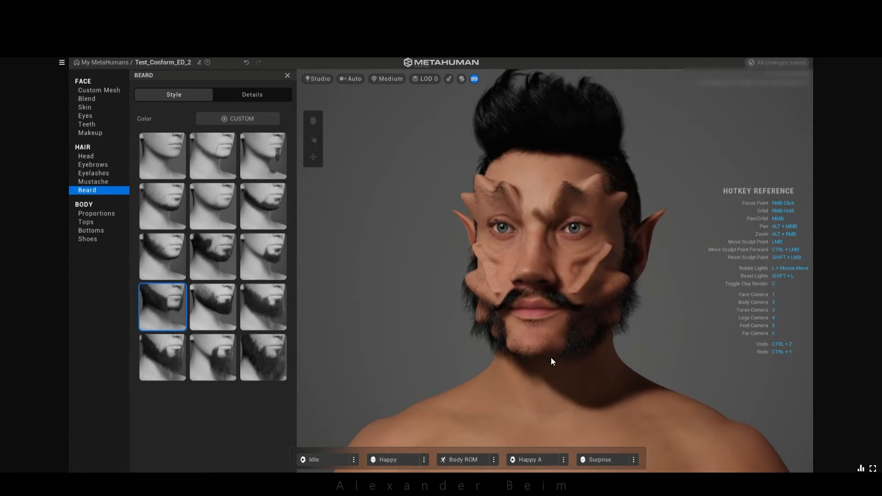
{"action": "left_click", "coordinate": [263, 156]}
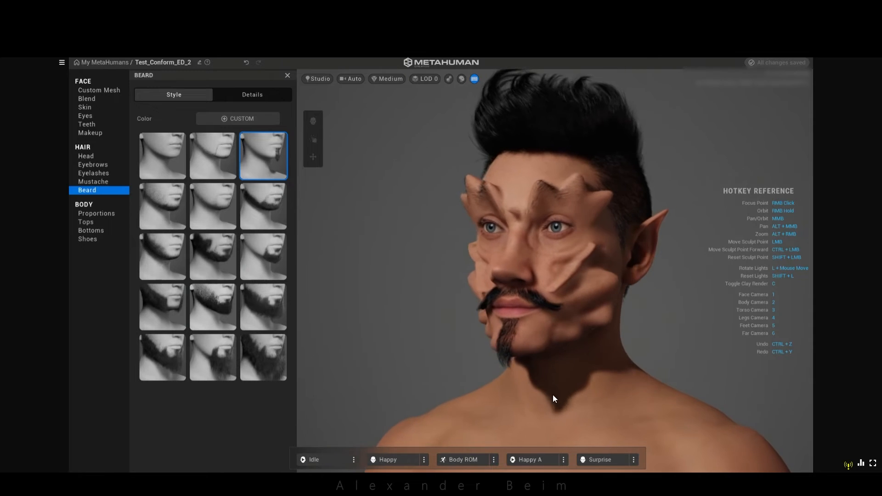
Try the heavyset body, then dress him in the Button Down Shirt and grey sneakers
{"action": "left_click", "coordinate": [96, 214]}
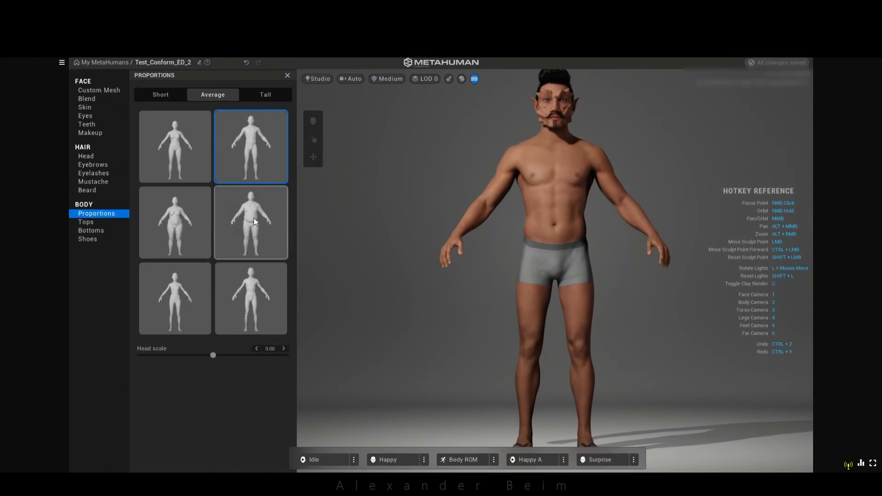
{"action": "left_click", "coordinate": [250, 221]}
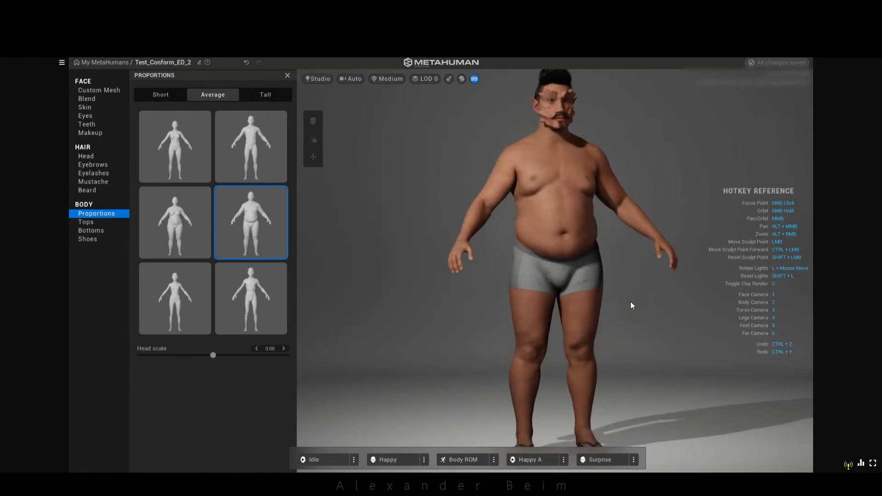
{"action": "left_click", "coordinate": [86, 222]}
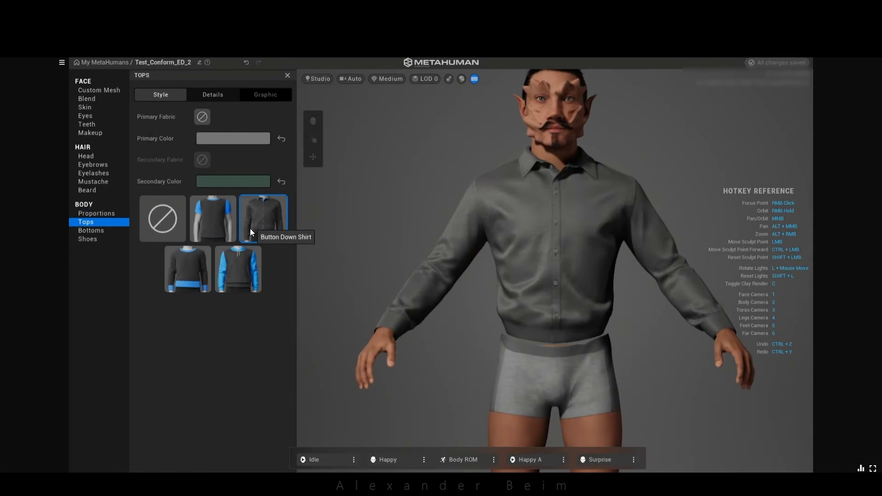
{"action": "left_click", "coordinate": [87, 239]}
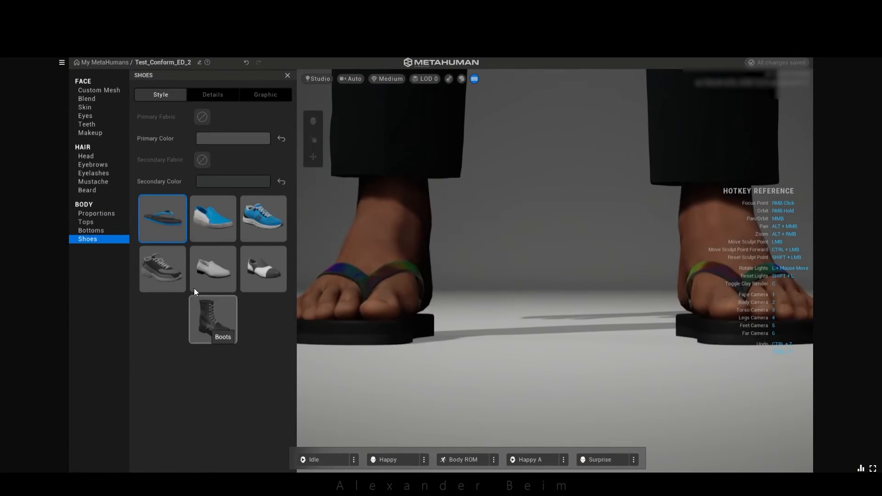
{"action": "left_click", "coordinate": [161, 269]}
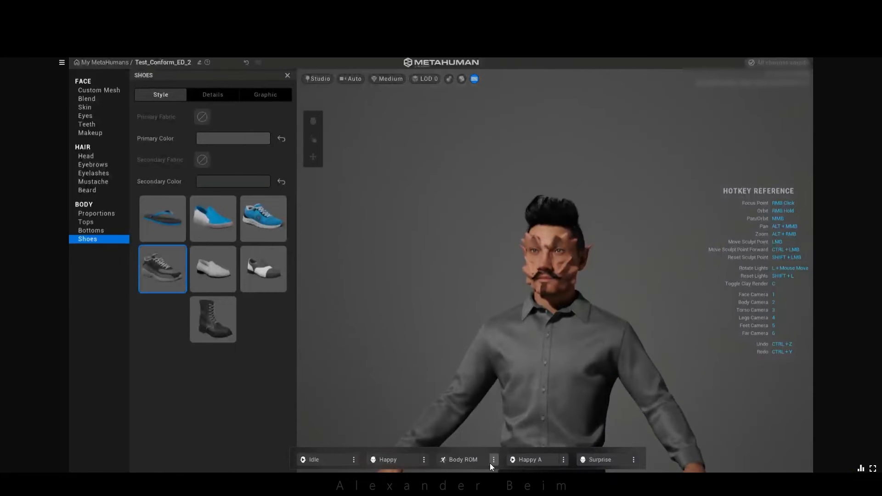
Play the Happy A expression loop, then switch to Sad A
{"action": "left_click", "coordinate": [393, 459]}
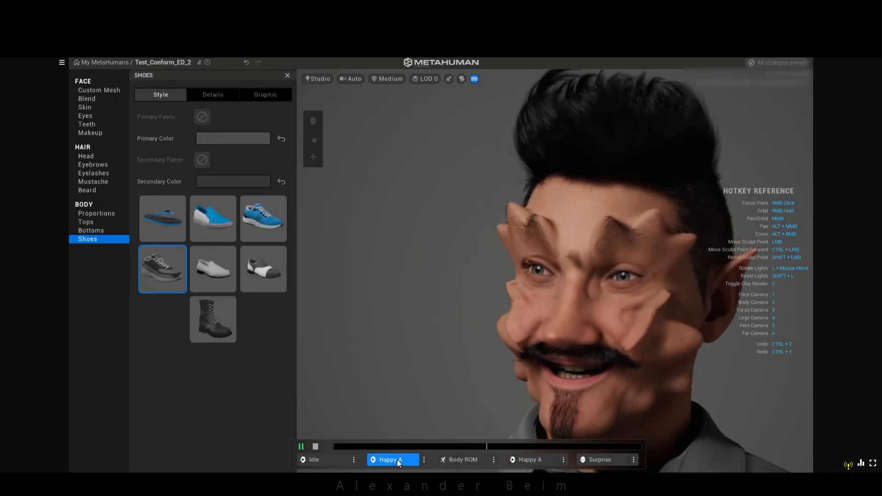
{"action": "left_click", "coordinate": [390, 459]}
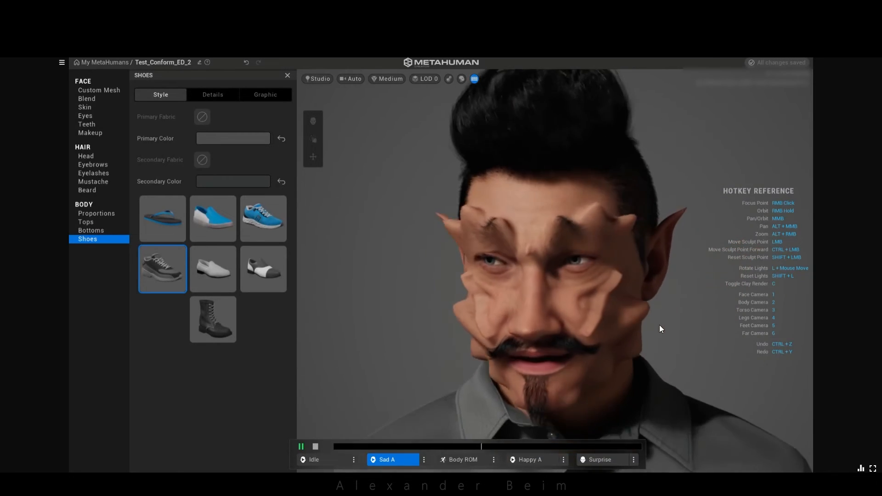